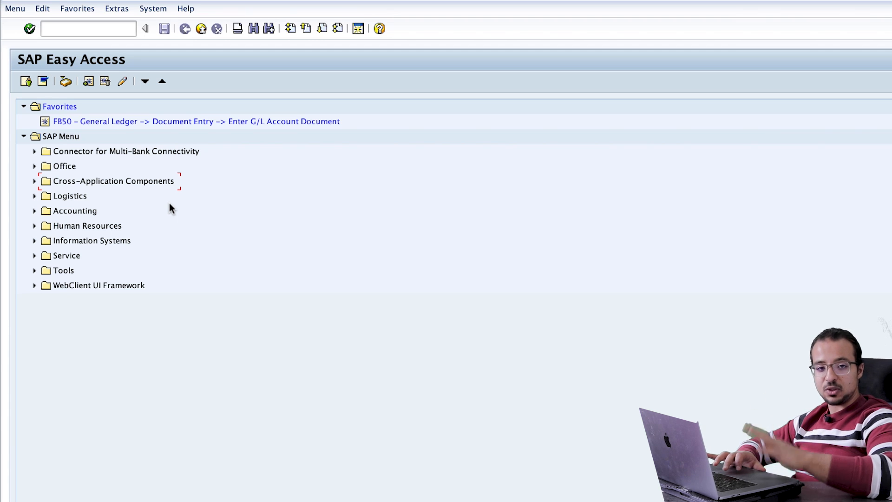
Step: Place the cursor in the command field to start transaction BP
left_click(89, 29)
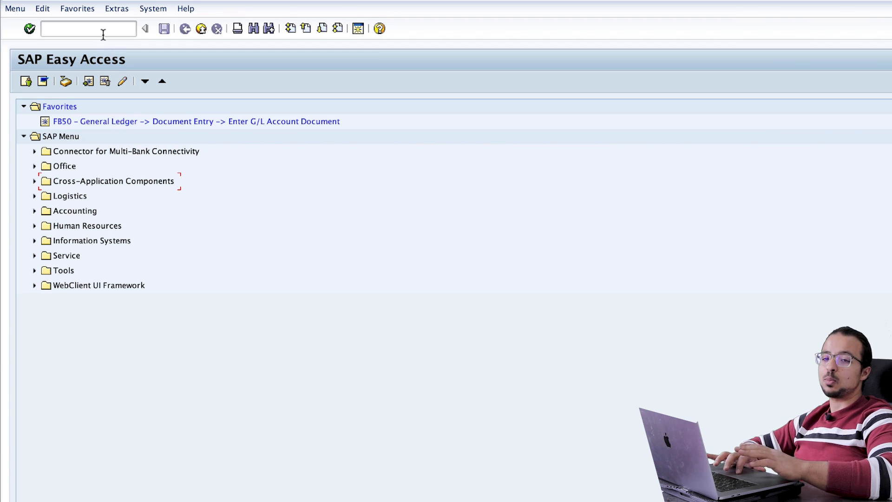
left_click(86, 28)
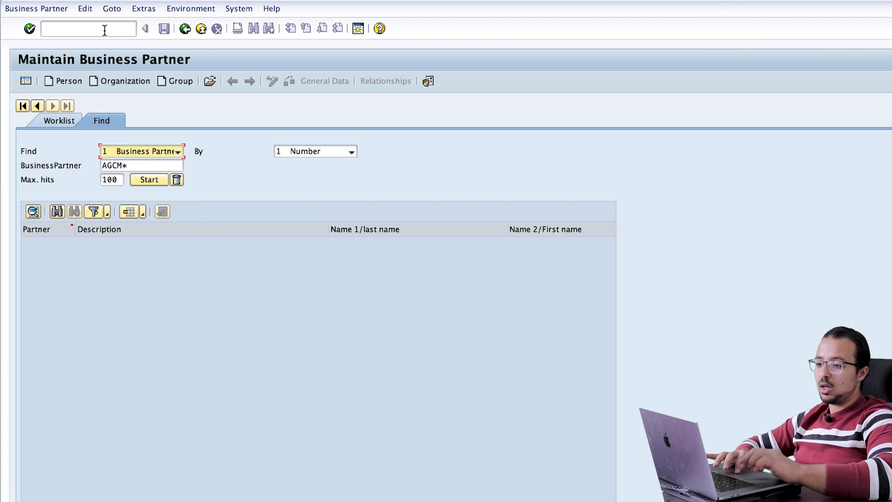
mouse_move(367, 149)
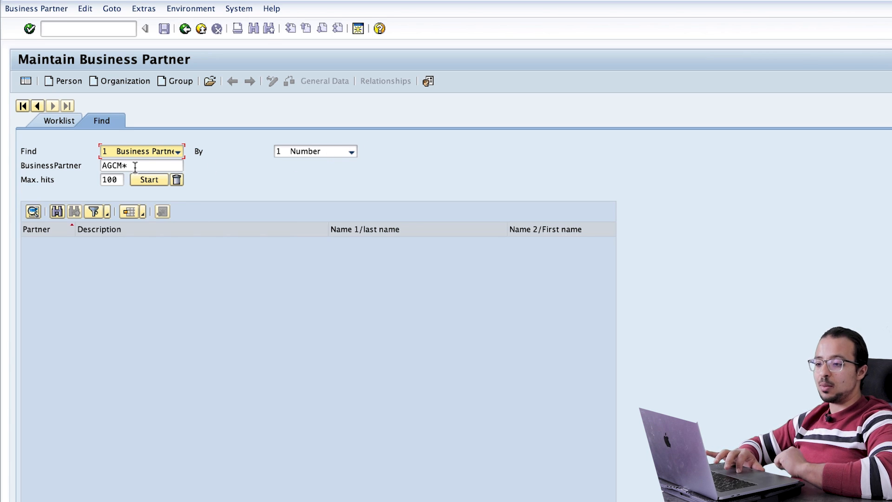
mouse_move(141, 166)
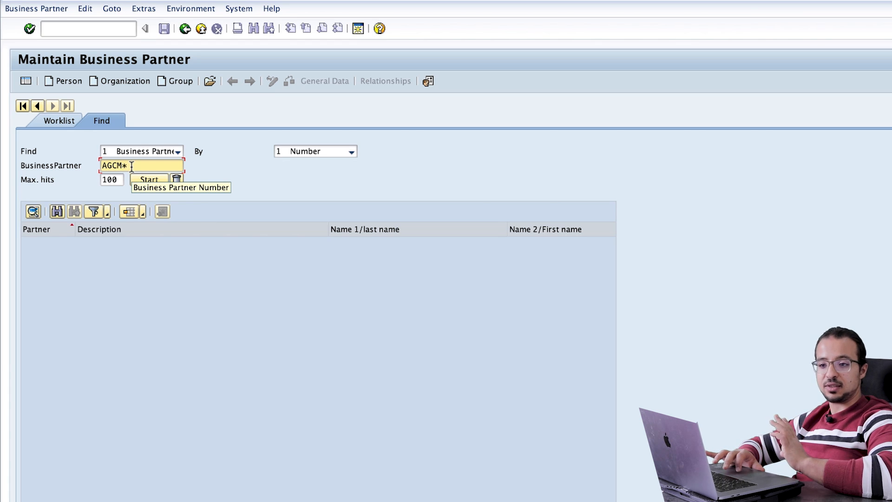
mouse_move(193, 174)
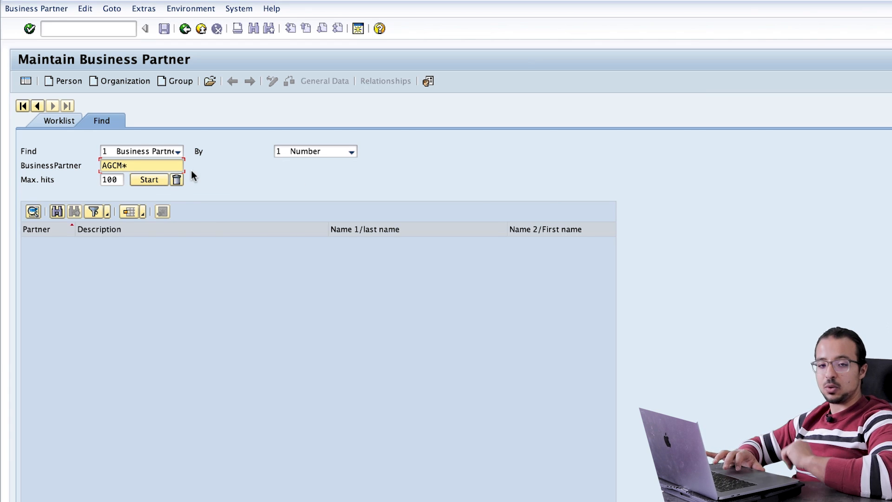
Step: Run the AGCM* search and open partner AGCM04 from the results
left_click(148, 180)
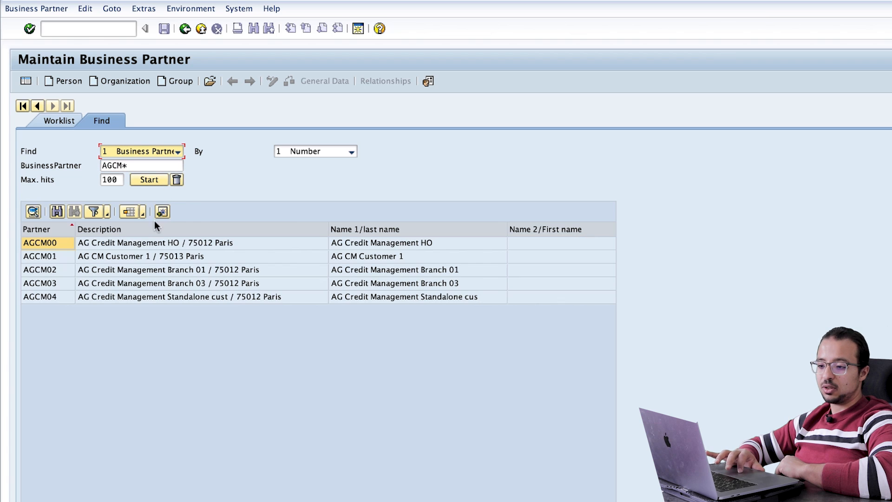
mouse_move(37, 300)
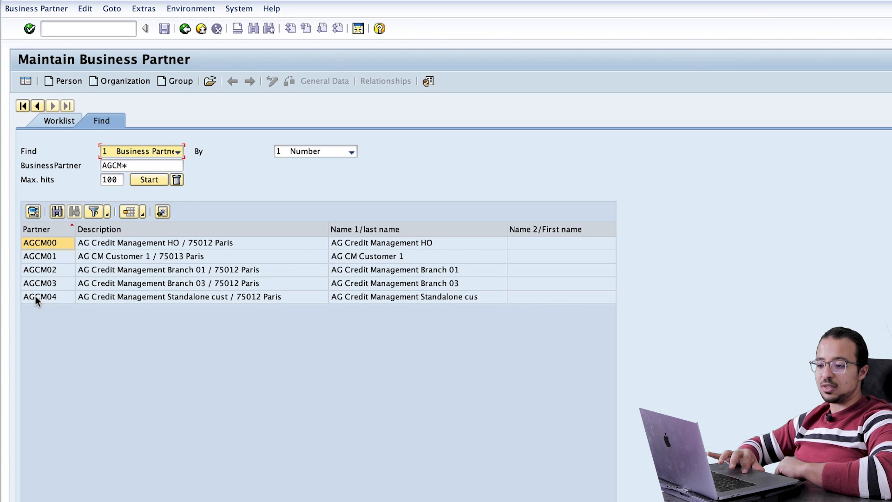
left_click(40, 297)
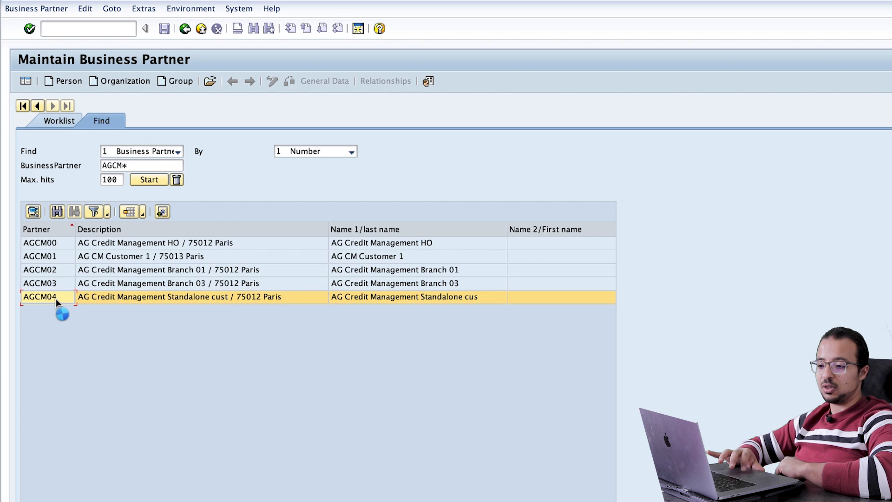
double_click(40, 297)
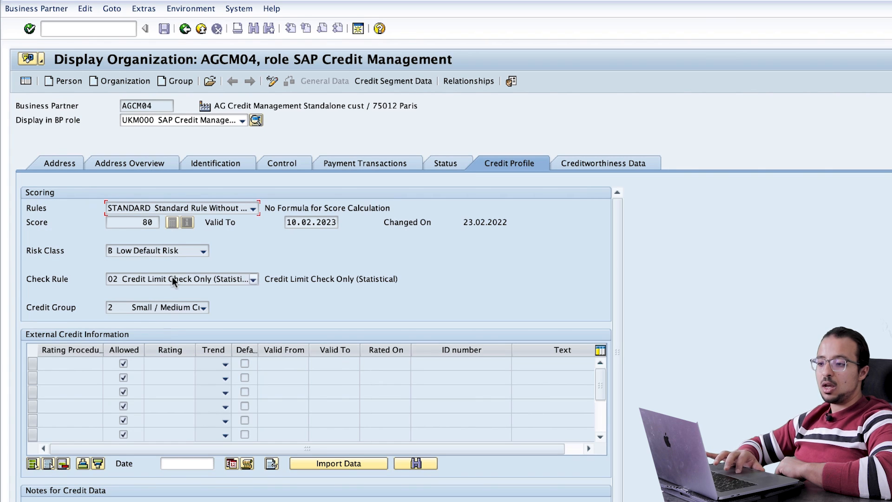
mouse_move(179, 155)
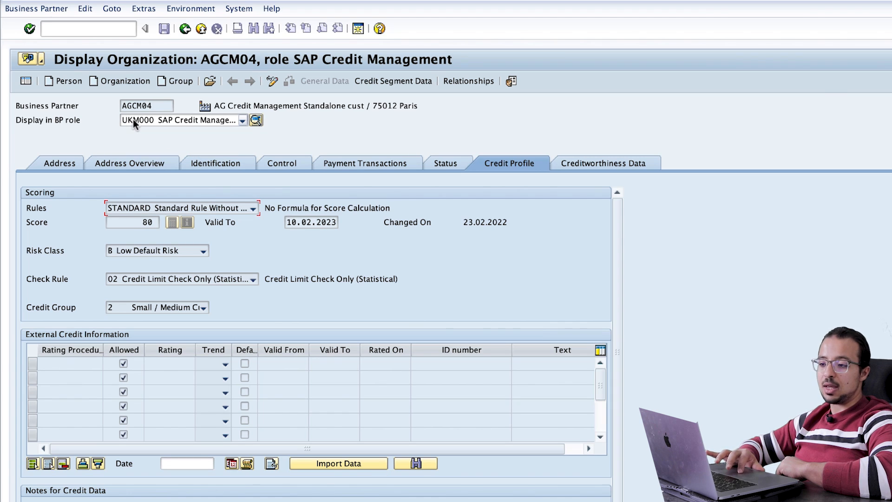
left_click(242, 120)
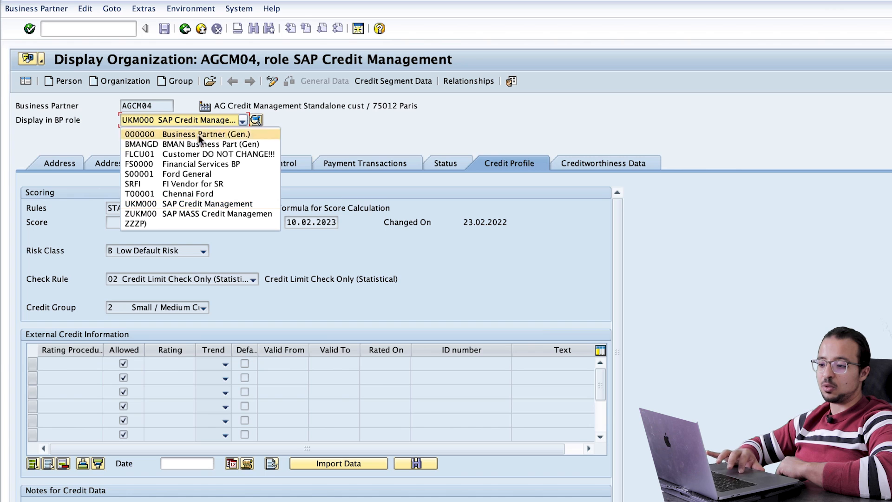
mouse_move(176, 204)
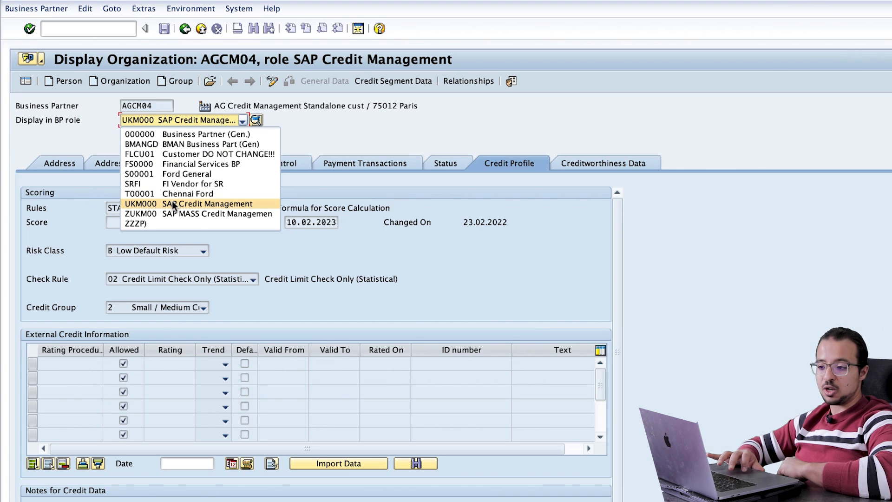
left_click(209, 204)
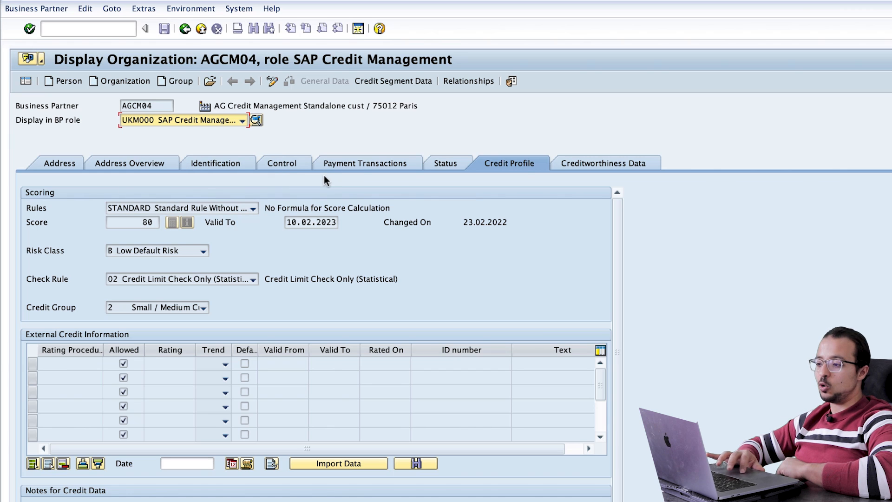
mouse_move(484, 122)
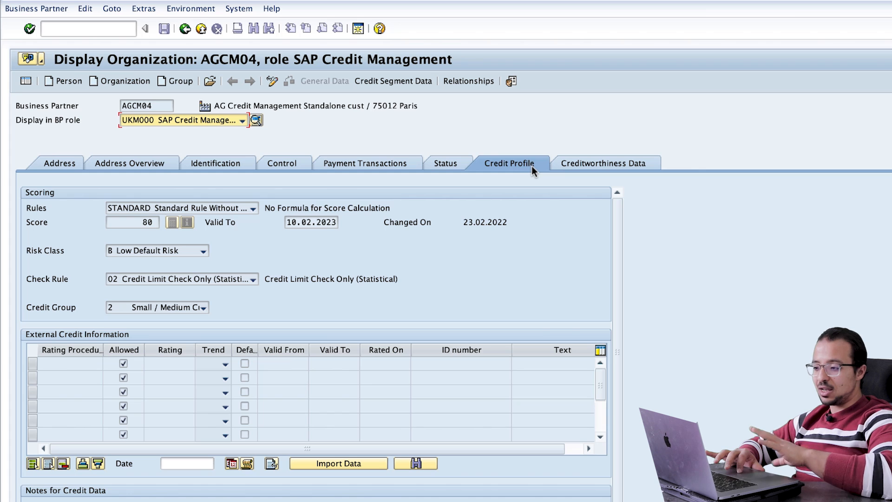
mouse_move(538, 171)
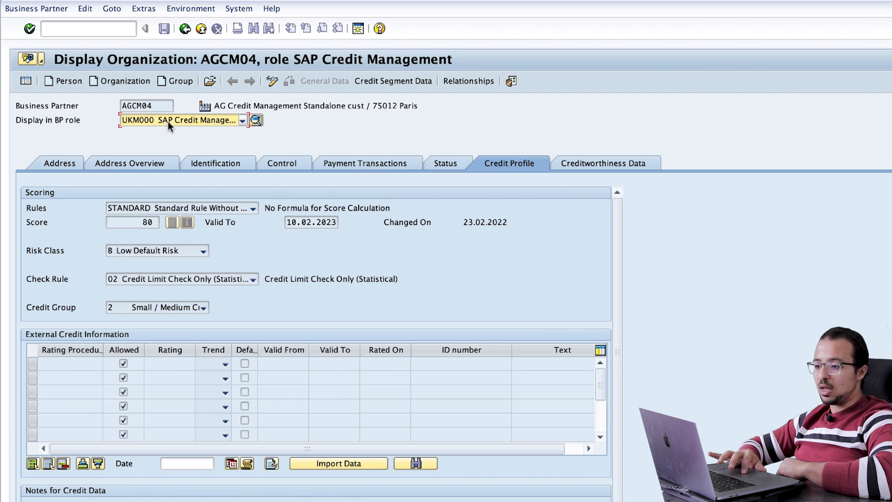
mouse_move(519, 172)
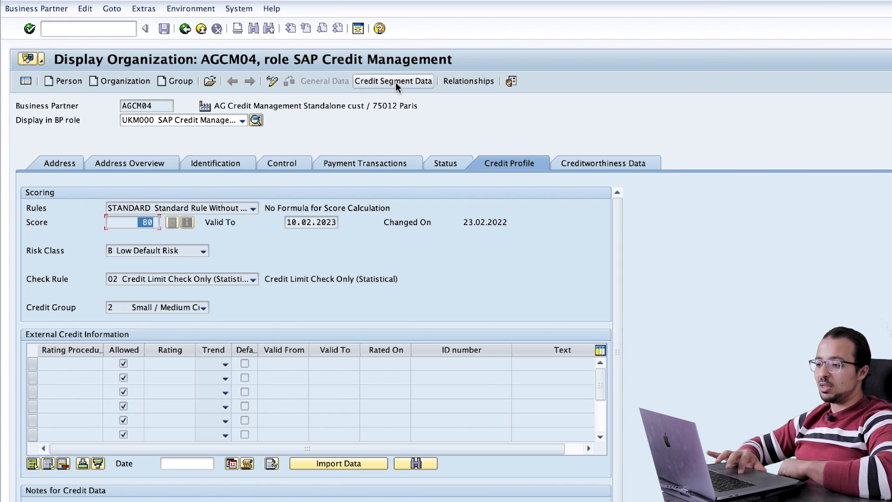
Step: Show AGCM04's credit segment data and choose segment AG3000
left_click(393, 80)
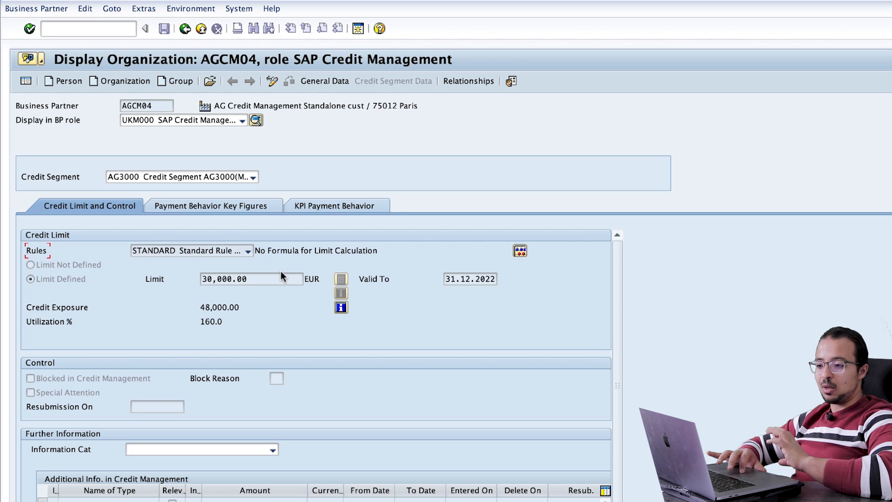
left_click(250, 177)
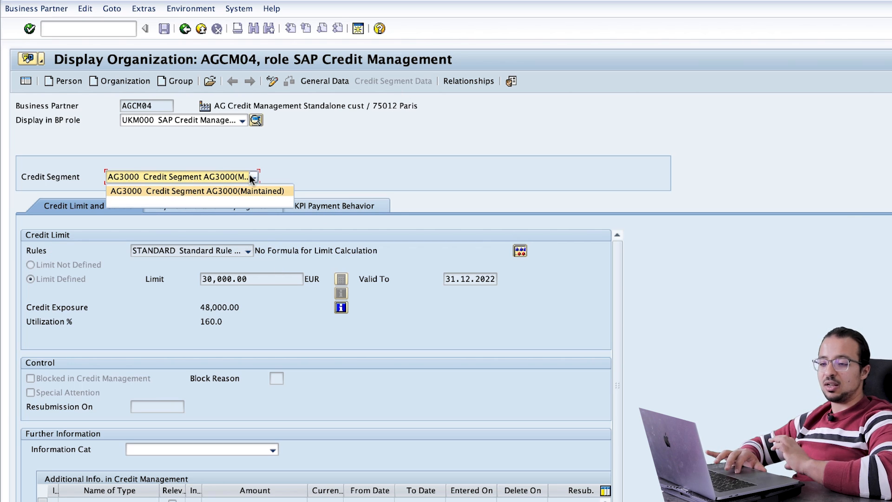
left_click(198, 191)
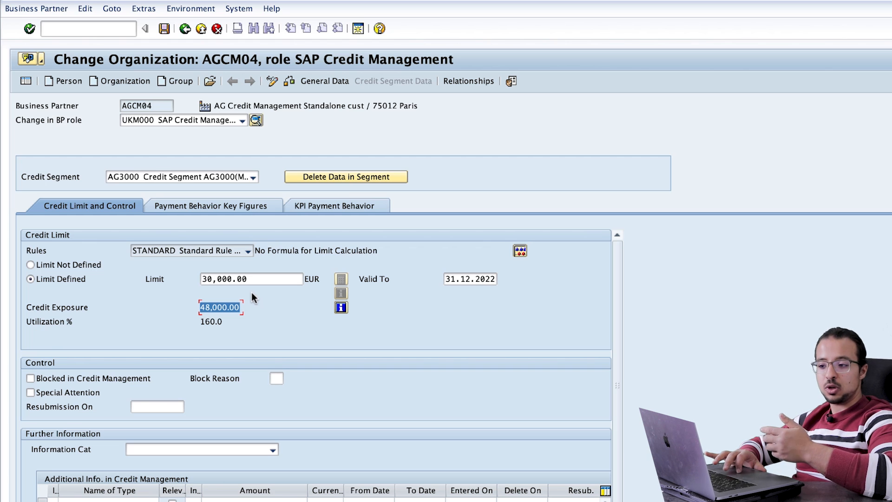
Step: Replace the AG3000 credit limit with a requested 60,000 EUR amount
left_click(252, 279)
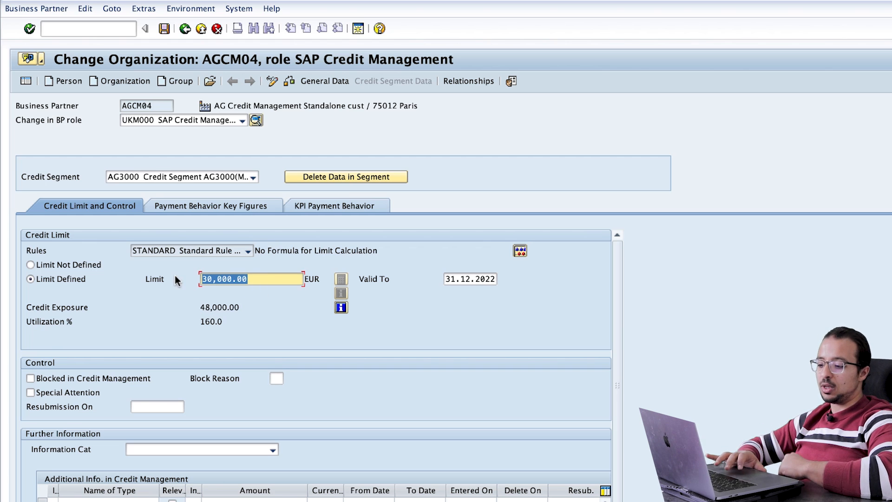
type("600")
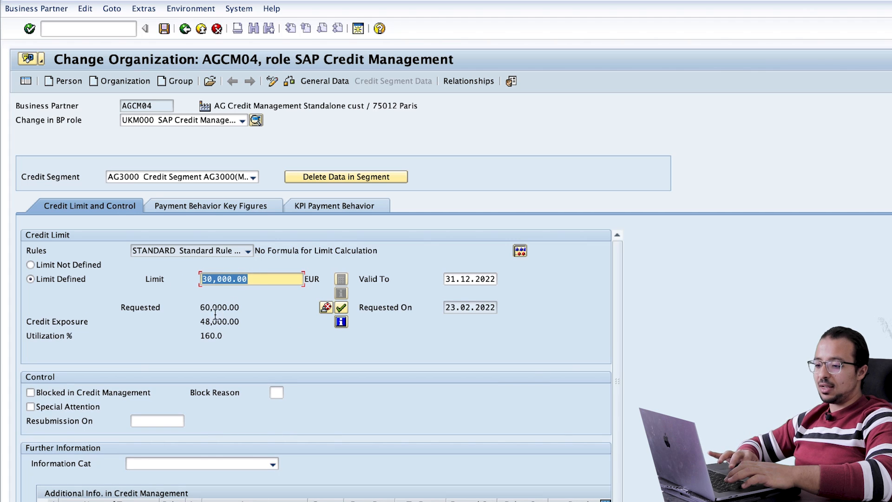
left_click(220, 307)
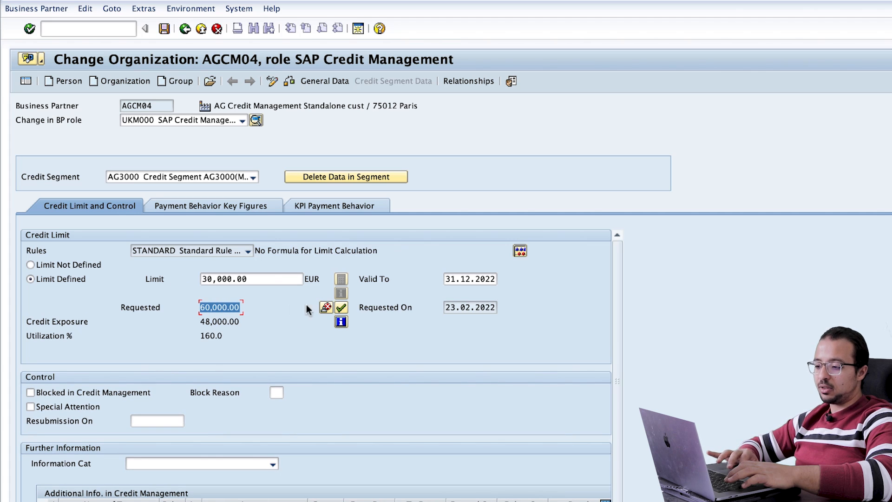
mouse_move(357, 308)
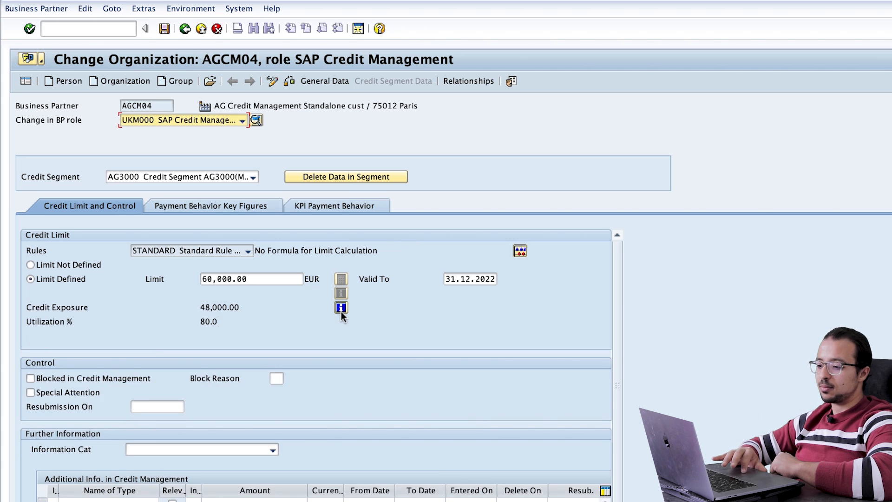
mouse_move(265, 291)
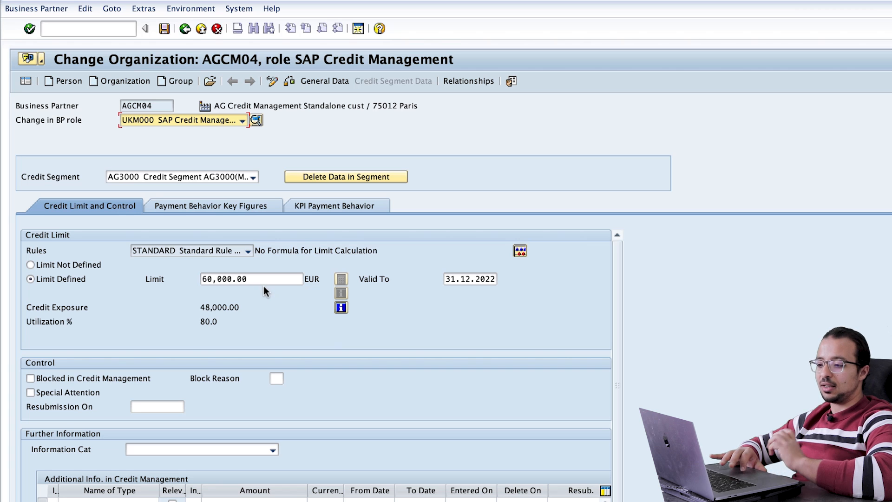
mouse_move(196, 315)
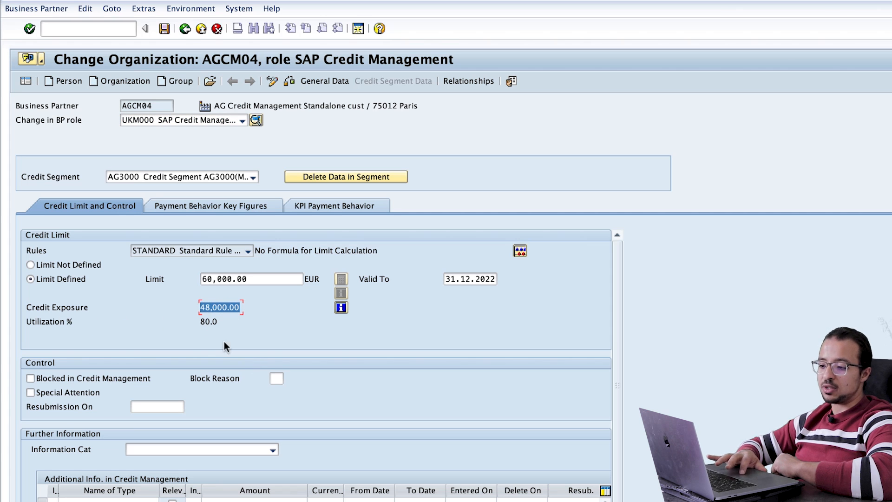
Step: Save AGCM04's credit data and launch Create Sales Documents via /ova01
left_click(164, 29)
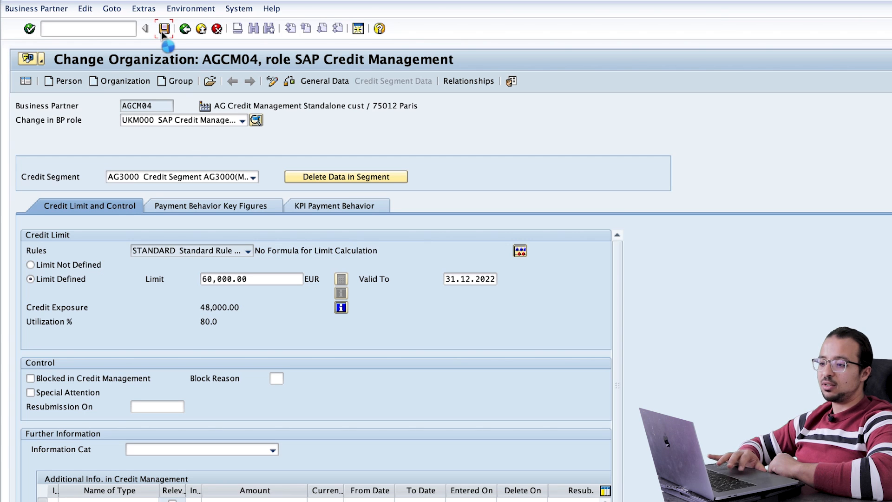
left_click(164, 29)
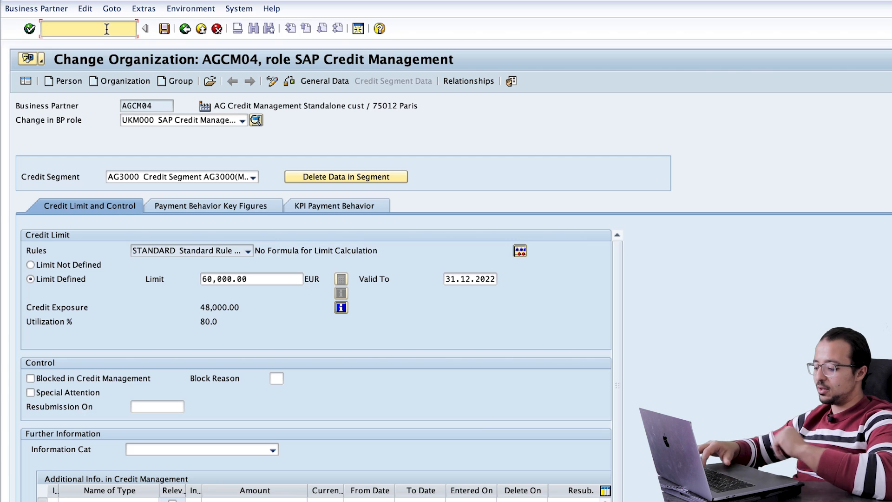
type("/ova01")
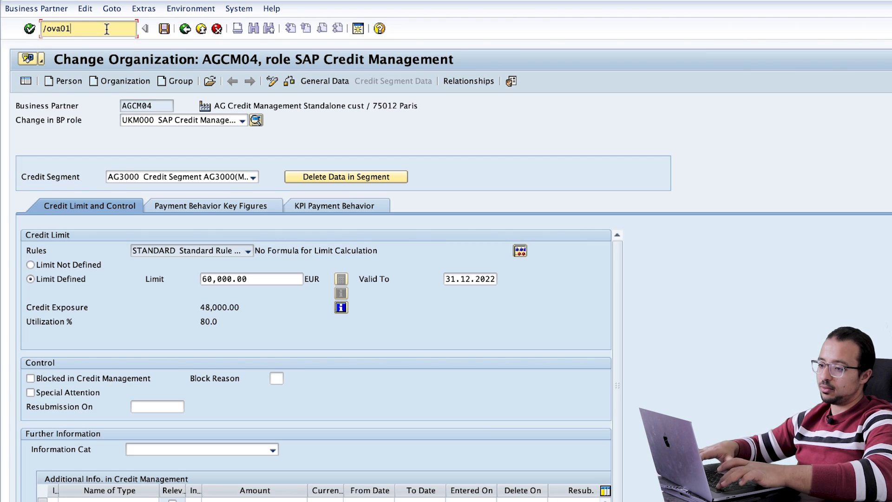
key("Enter")
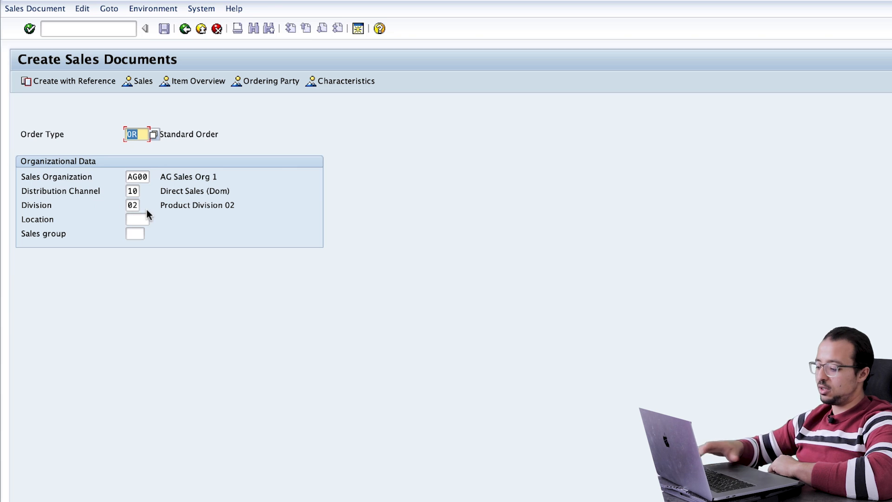
Step: Enter sold-to AGCM04 with 2,000 chairs, triggering the failed credit check, and move its popup aside
key("Enter")
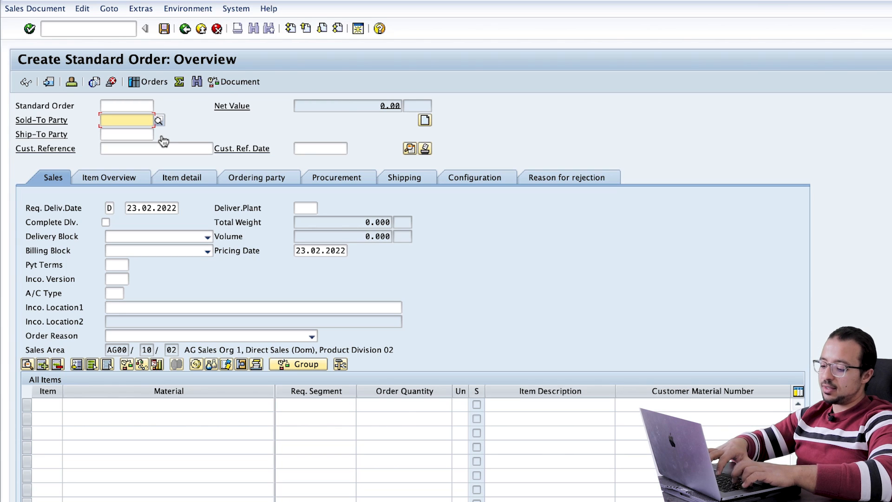
type("AGCM04")
left_click(169, 404)
type("FG01")
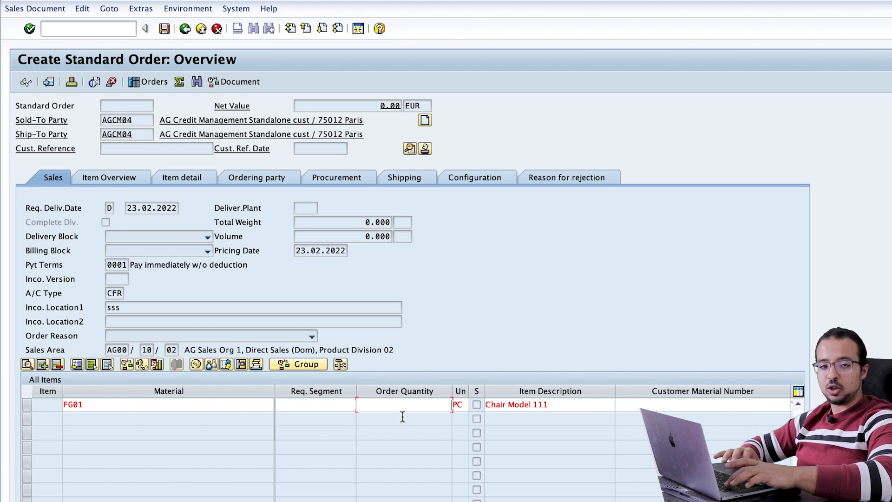
type("2")
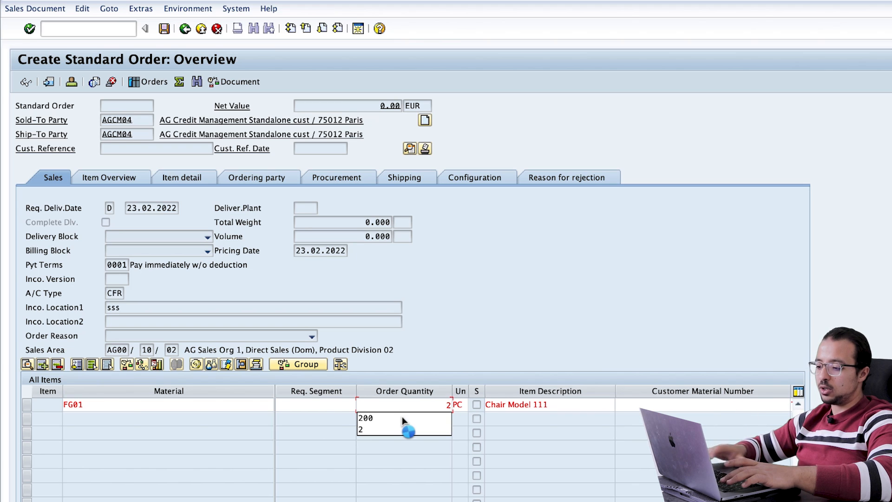
key("Enter")
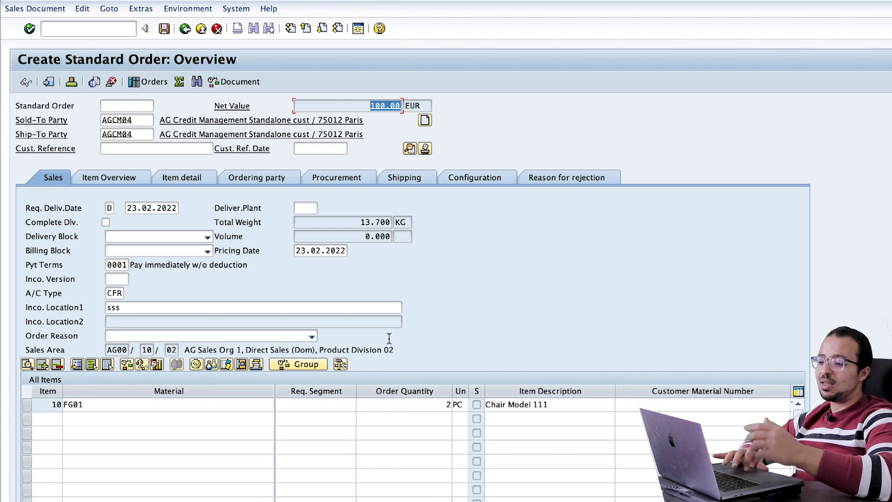
left_click(404, 405)
type("000")
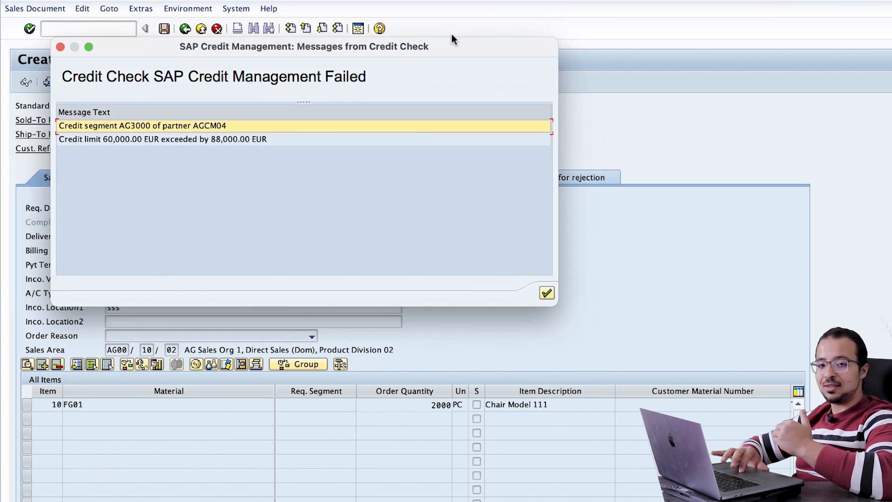
left_click_drag(304, 46, 447, 186)
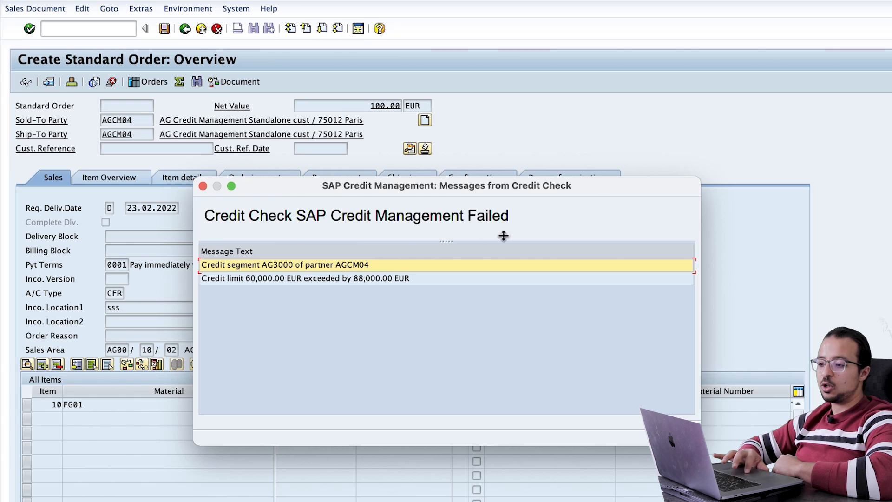
mouse_move(279, 278)
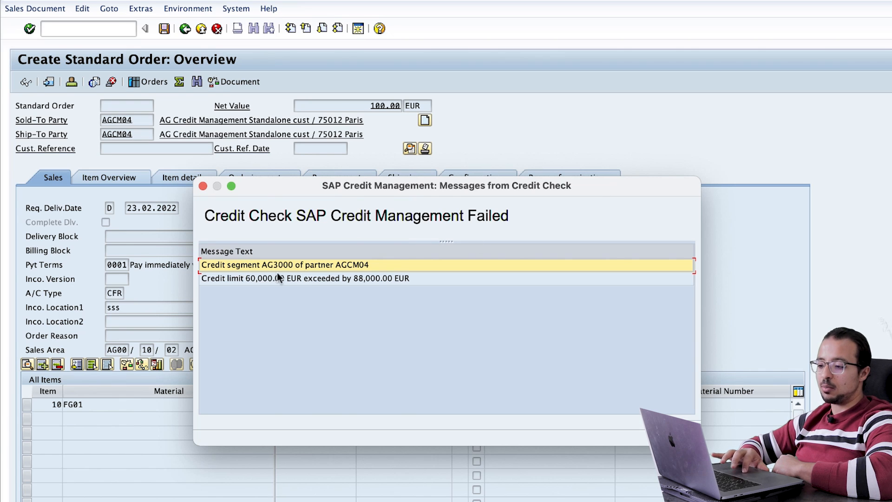
mouse_move(275, 269)
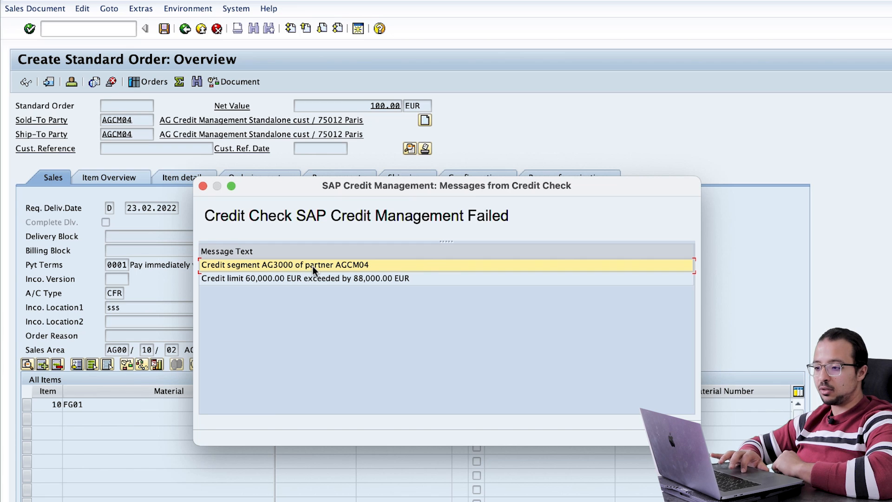
mouse_move(372, 268)
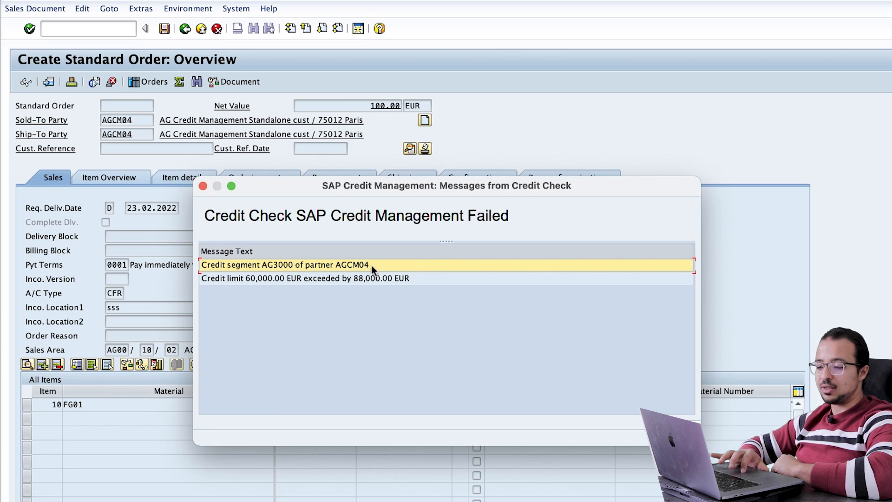
mouse_move(271, 279)
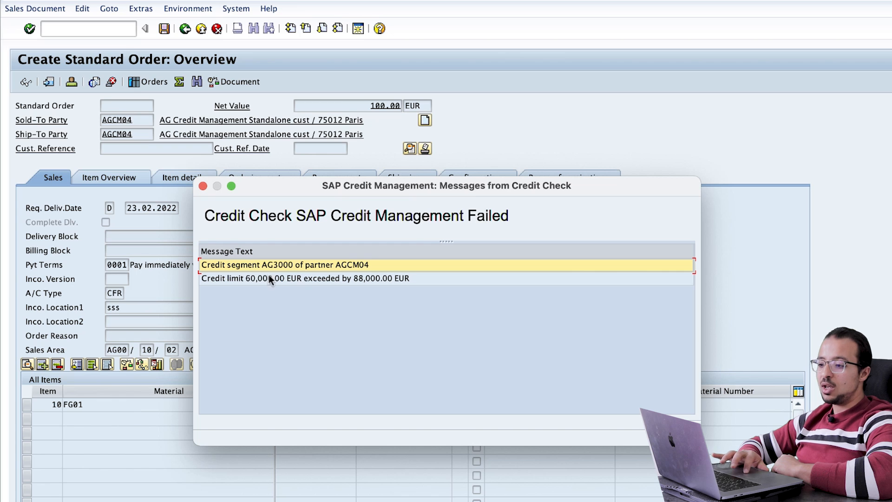
mouse_move(332, 287)
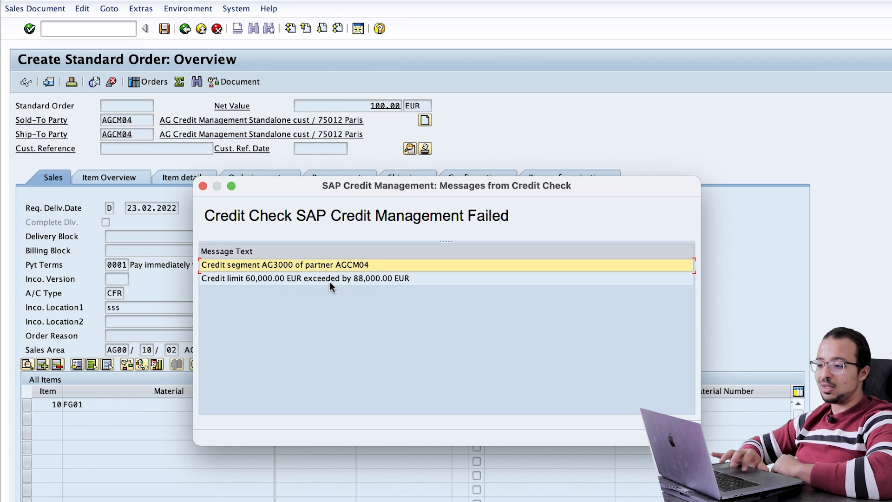
mouse_move(369, 212)
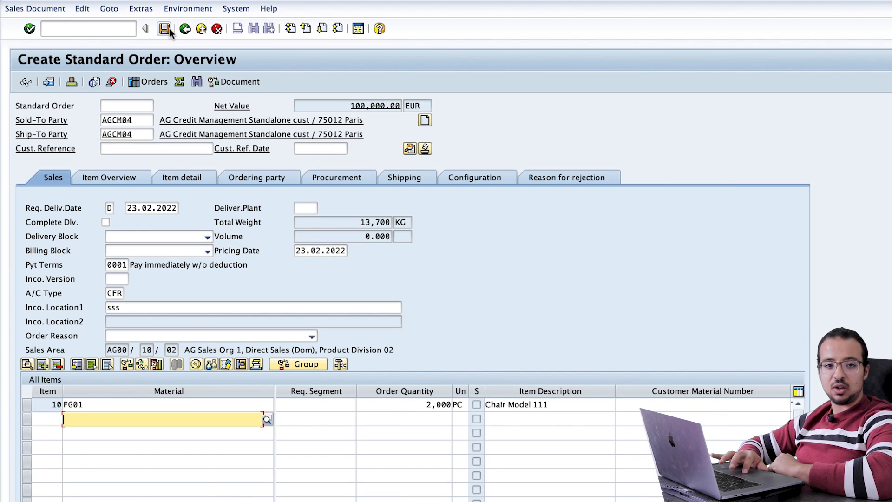
mouse_move(166, 29)
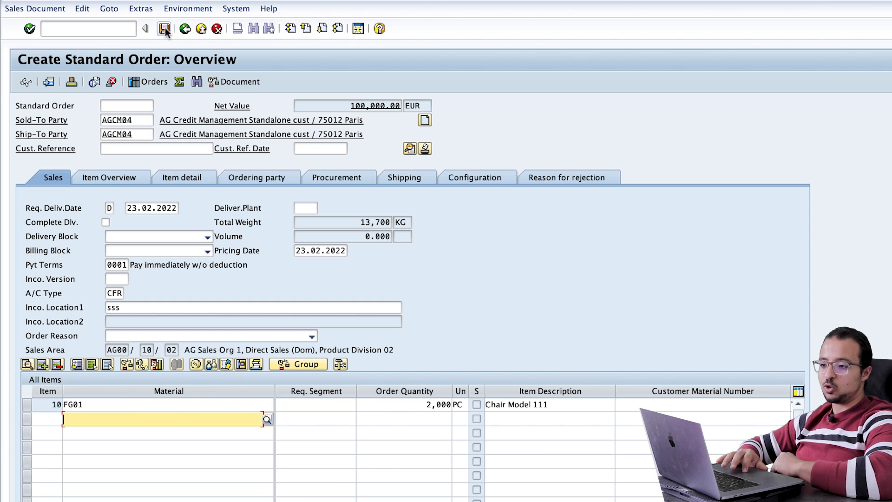
Step: Save the order and acknowledge the Credit Check Failed message
left_click(164, 29)
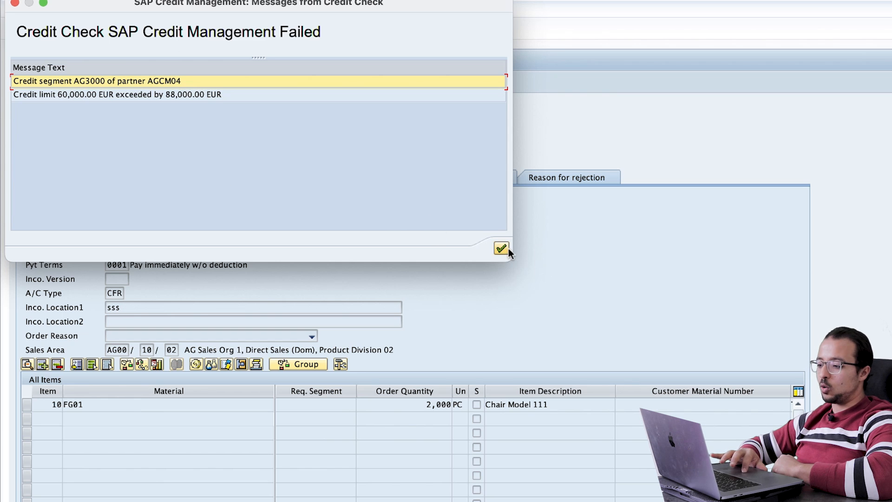
left_click(501, 248)
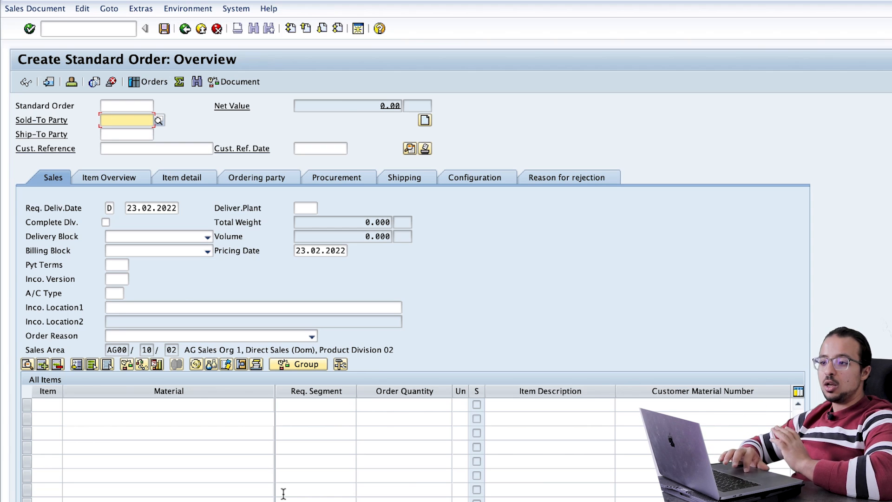
Step: Display order 3838 and show its Status section with credit Not Approved
left_click(35, 8)
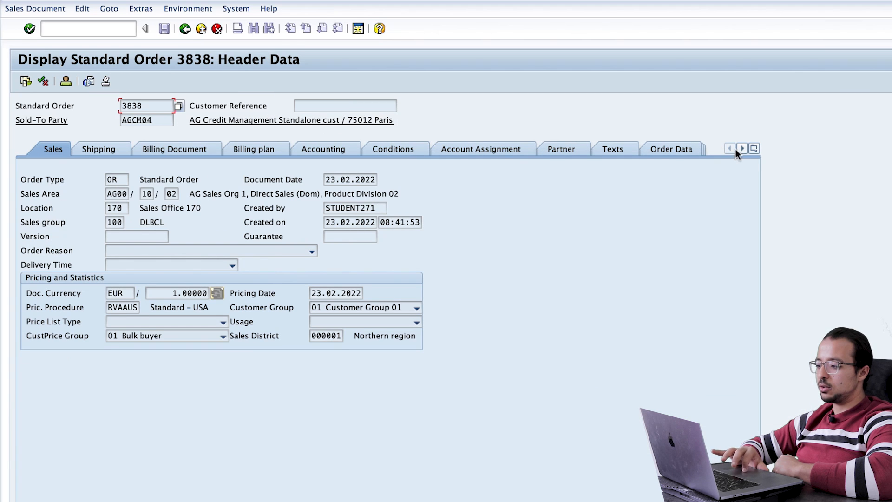
left_click(754, 149)
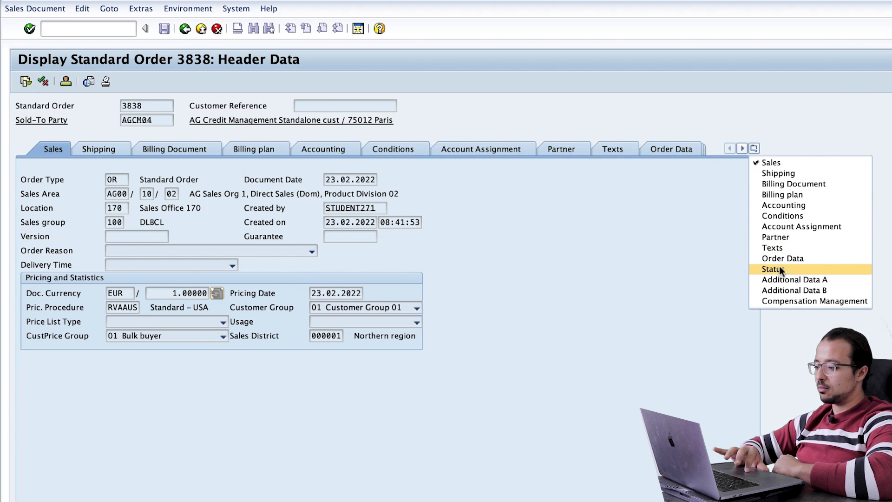
left_click(777, 269)
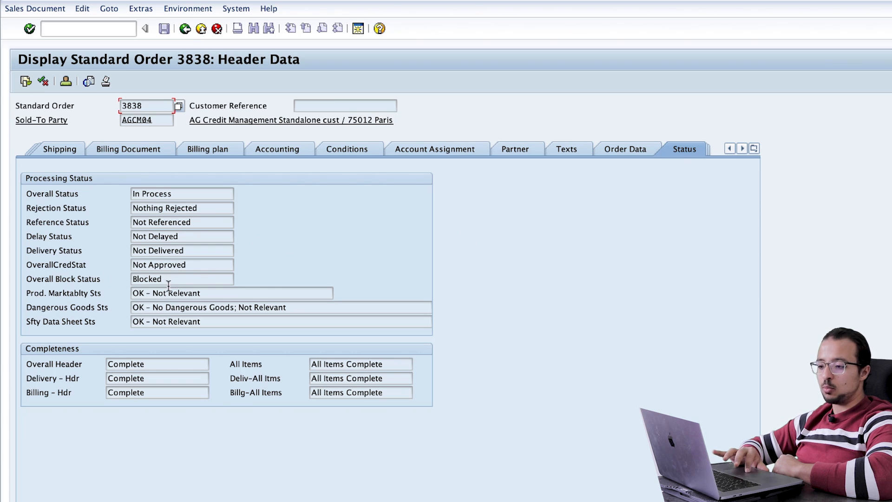
mouse_move(97, 273)
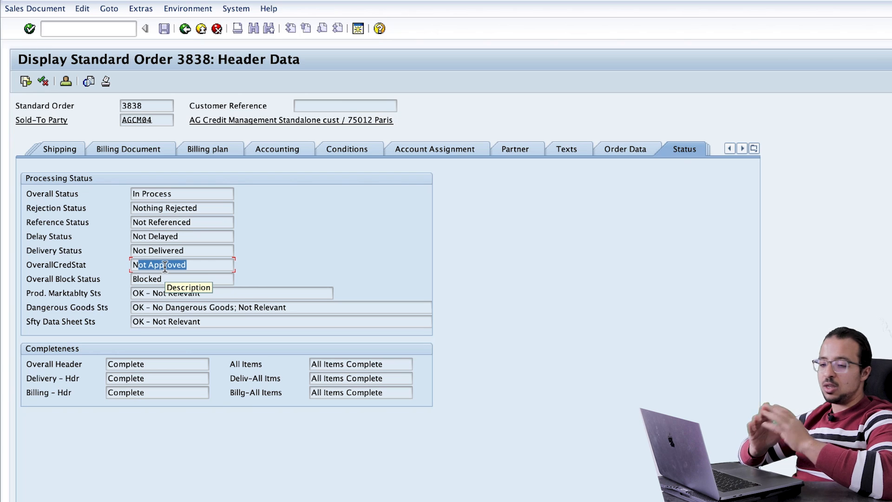
left_click(146, 105)
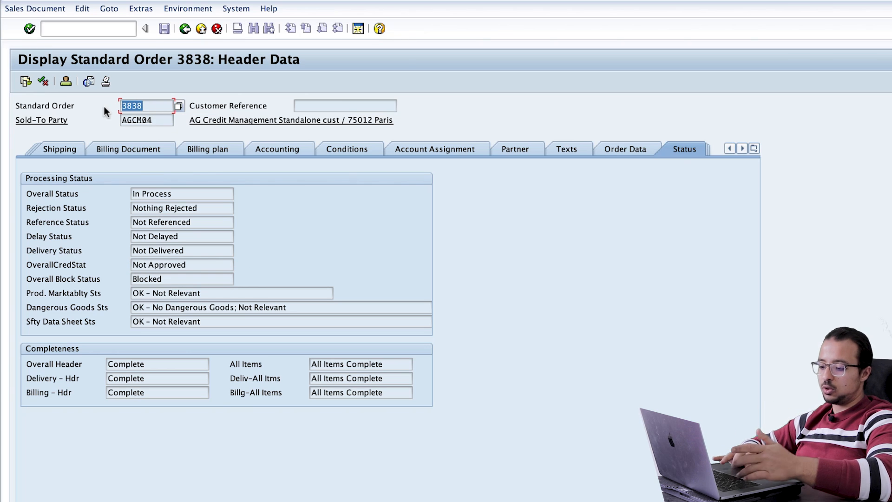
Step: Attempt an outbound delivery for order 3838 via VL01N, revealing the credit block
left_click(86, 28)
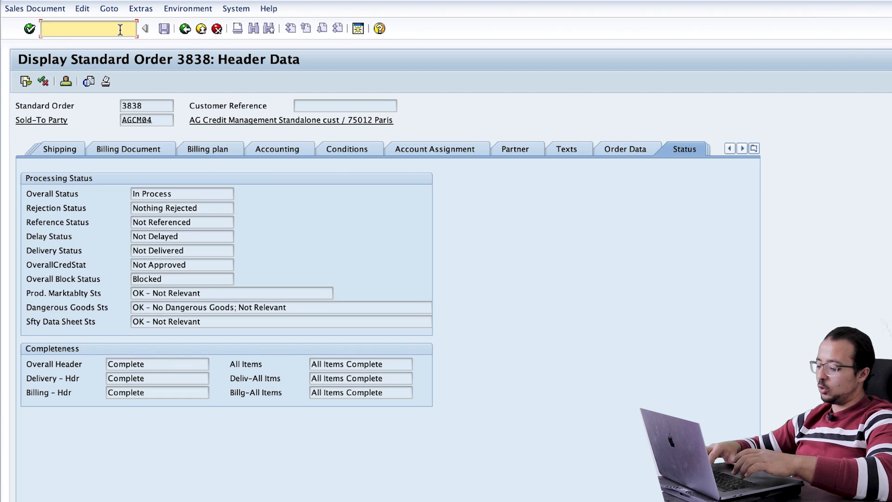
type("/ovl0")
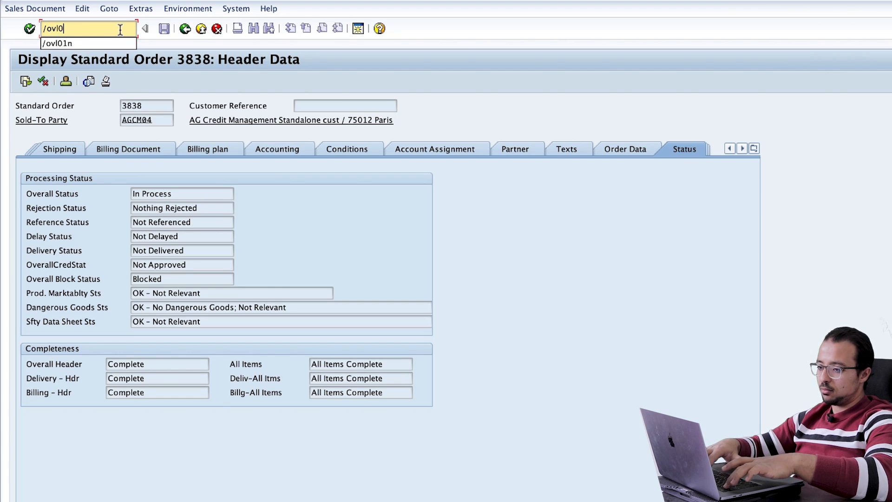
key("Enter")
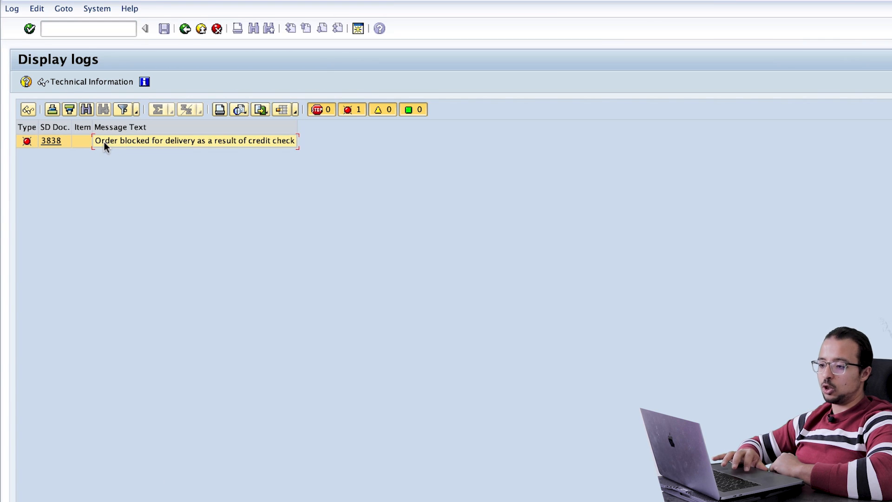
mouse_move(263, 148)
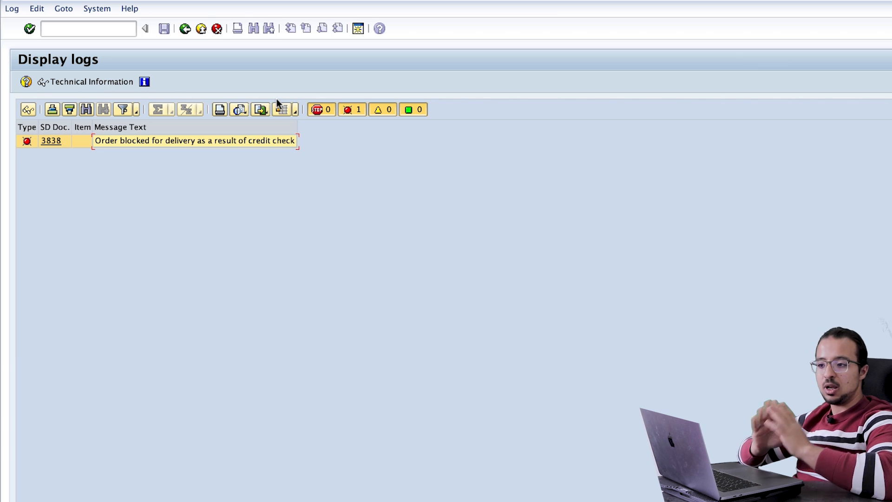
mouse_move(269, 80)
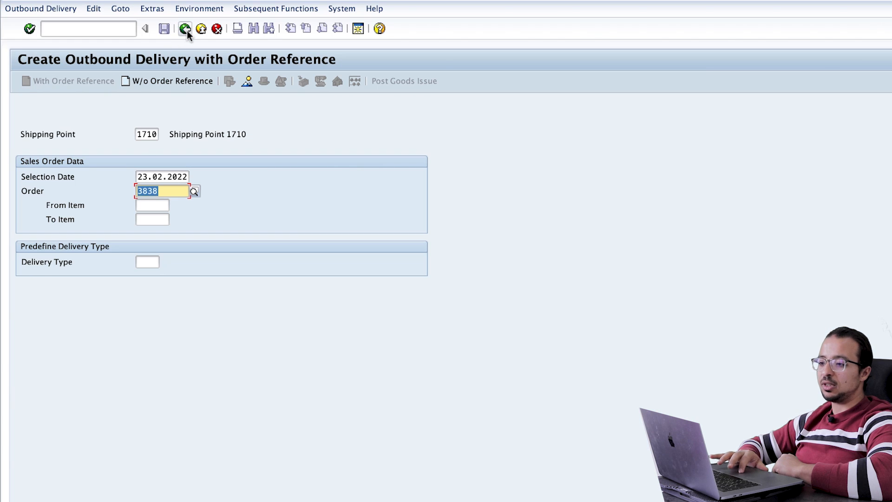
Step: Return to the menu and open UKM_CASE under Credit Management > Documented Credit Decisions
left_click(185, 28)
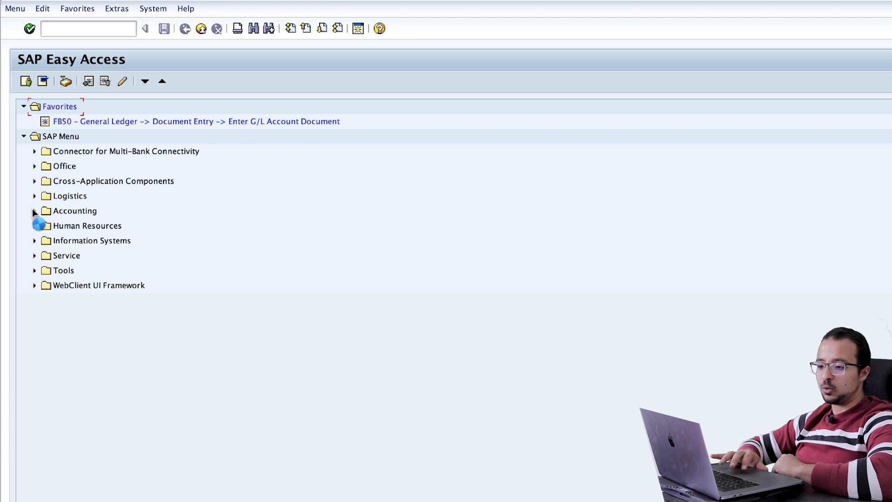
left_click(34, 211)
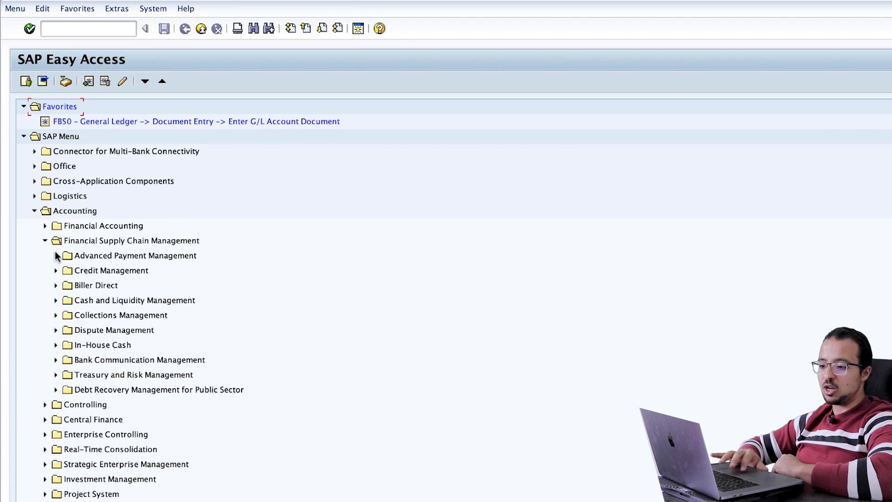
left_click(56, 271)
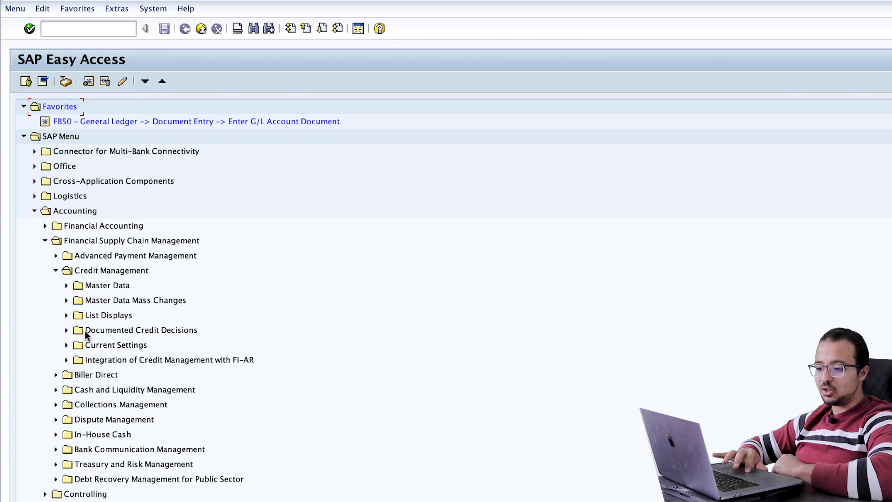
left_click(66, 329)
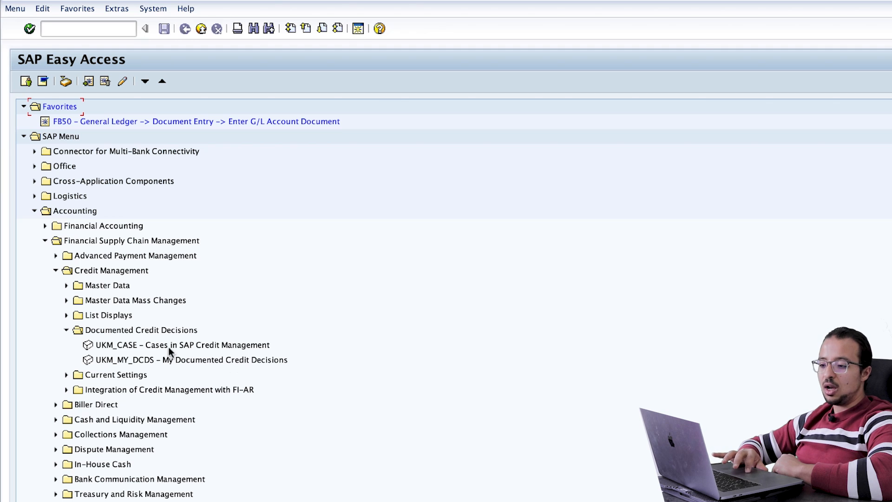
left_click(183, 345)
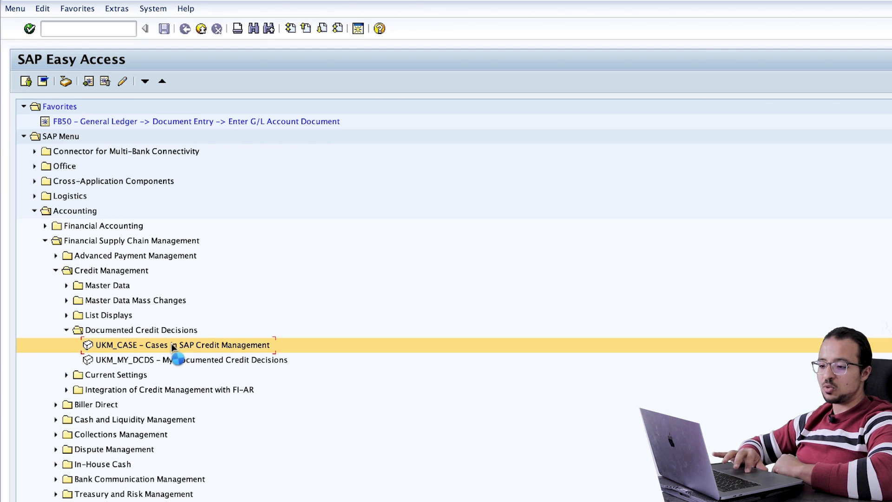
double_click(182, 345)
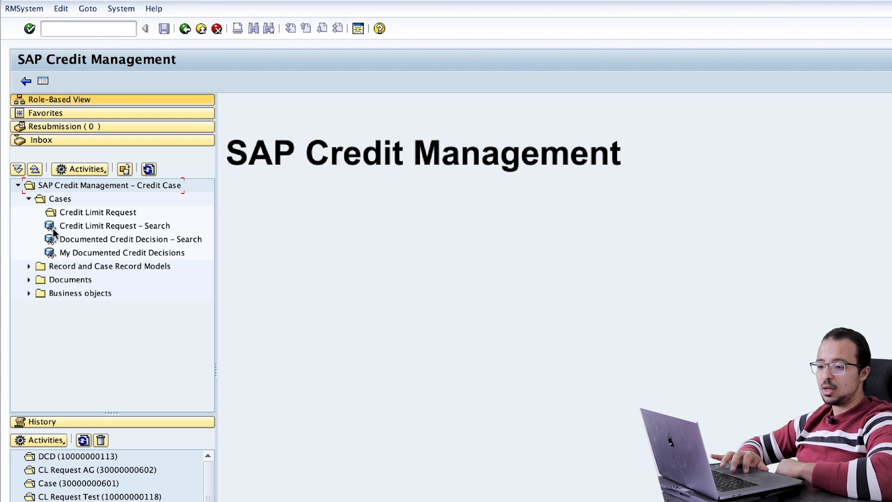
Step: Start a Documented Credit Decision search with business partner AGCM04 as the criterion
left_click(130, 238)
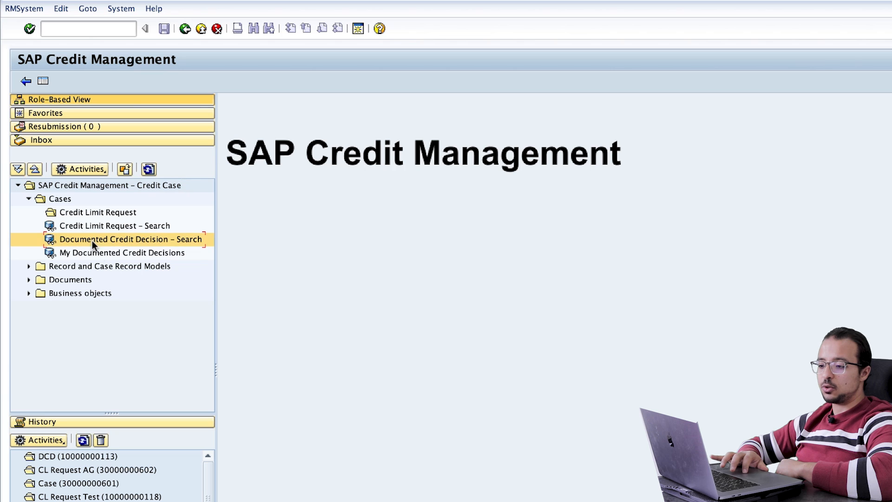
double_click(131, 239)
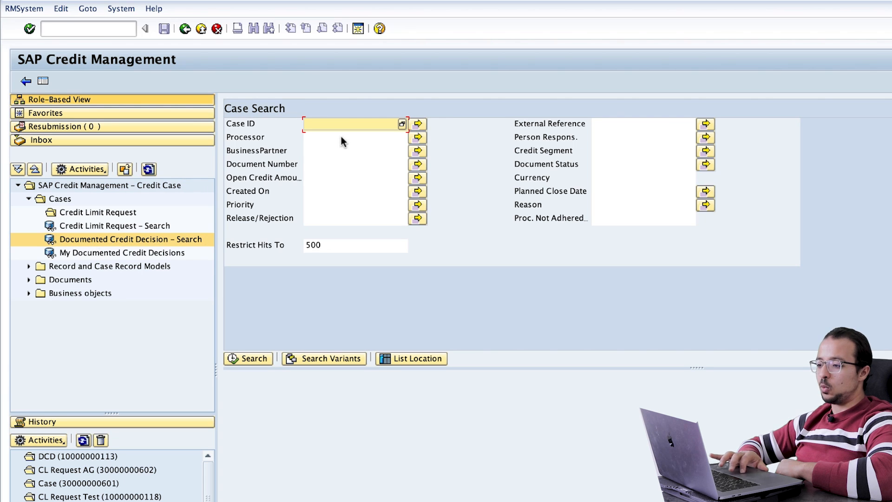
mouse_move(429, 166)
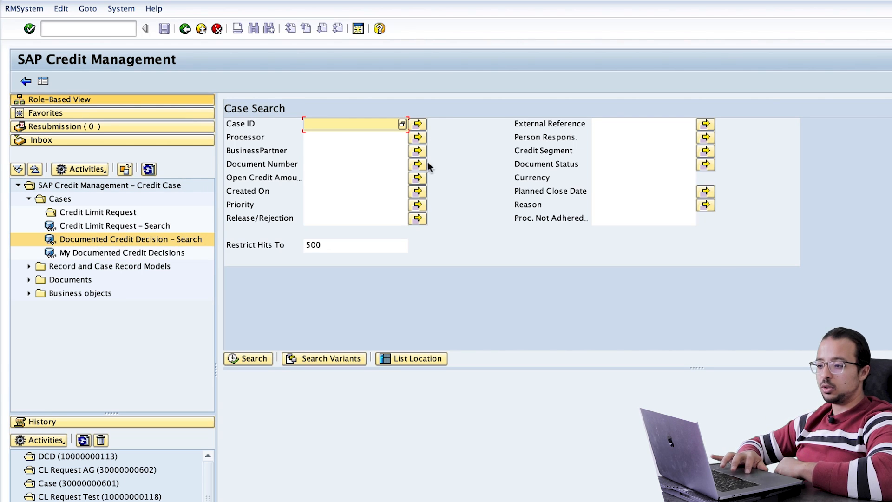
left_click(353, 150)
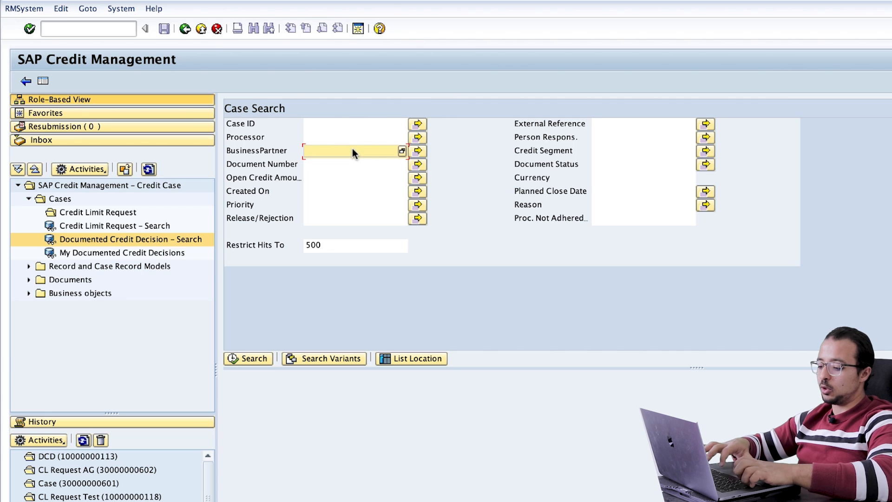
type("AGCM04")
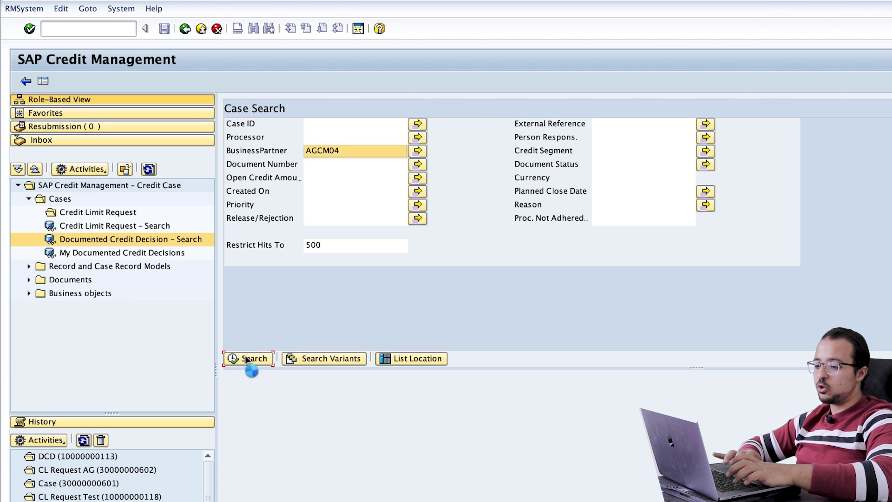
left_click(249, 359)
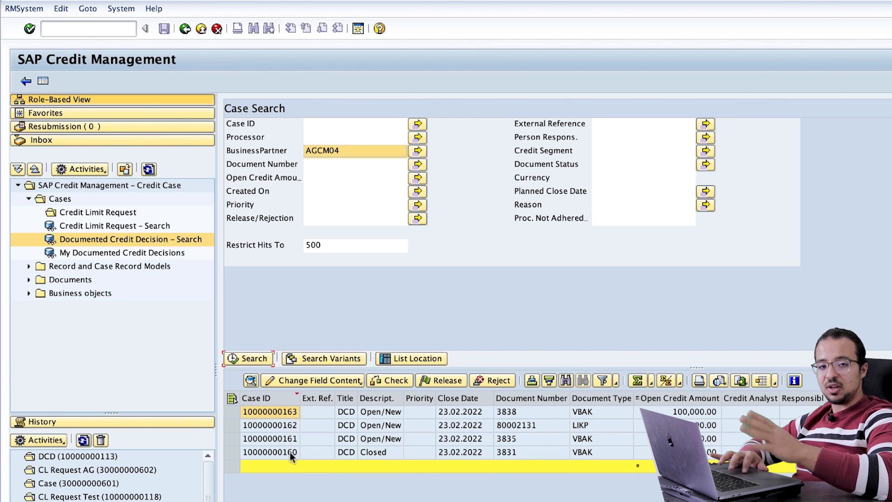
mouse_move(489, 420)
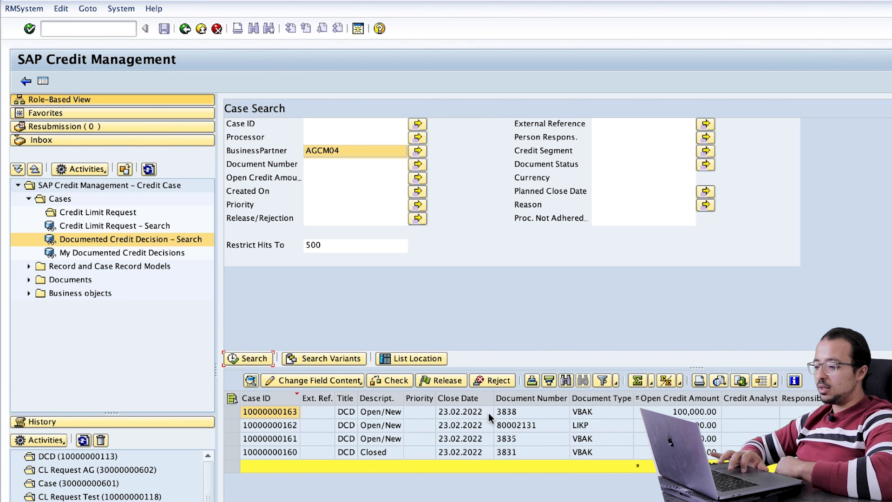
mouse_move(507, 419)
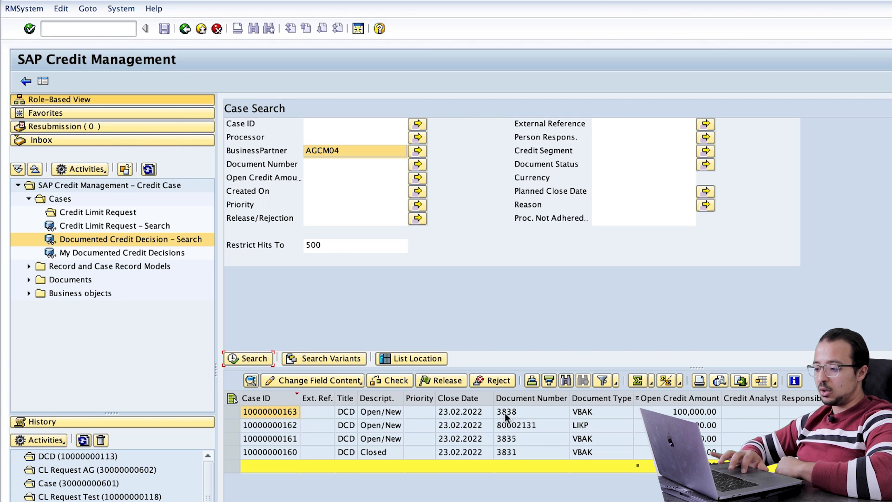
mouse_move(623, 398)
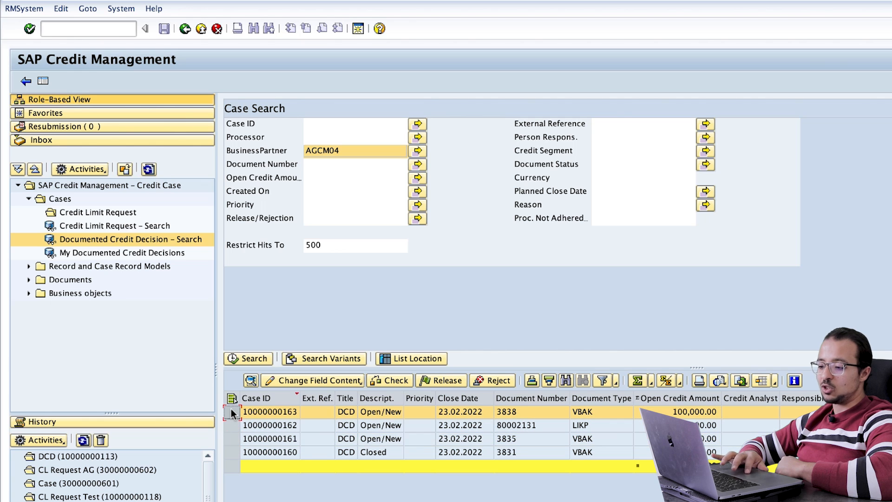
left_click(270, 412)
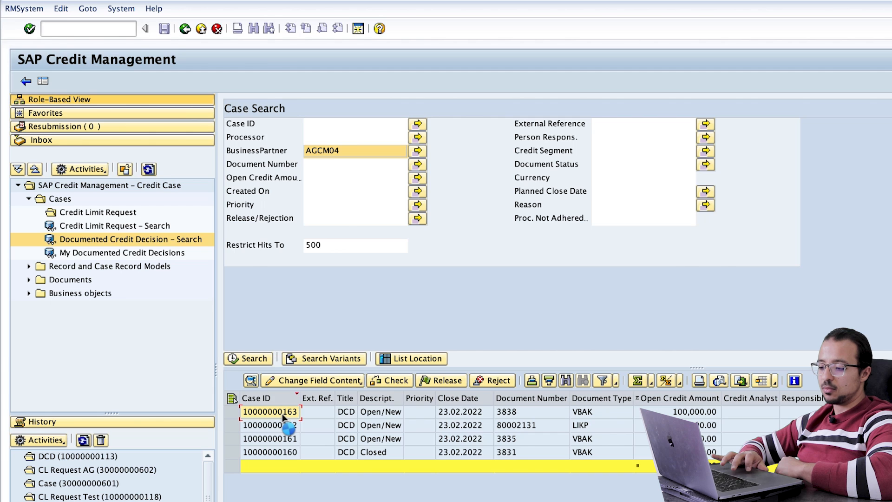
double_click(270, 412)
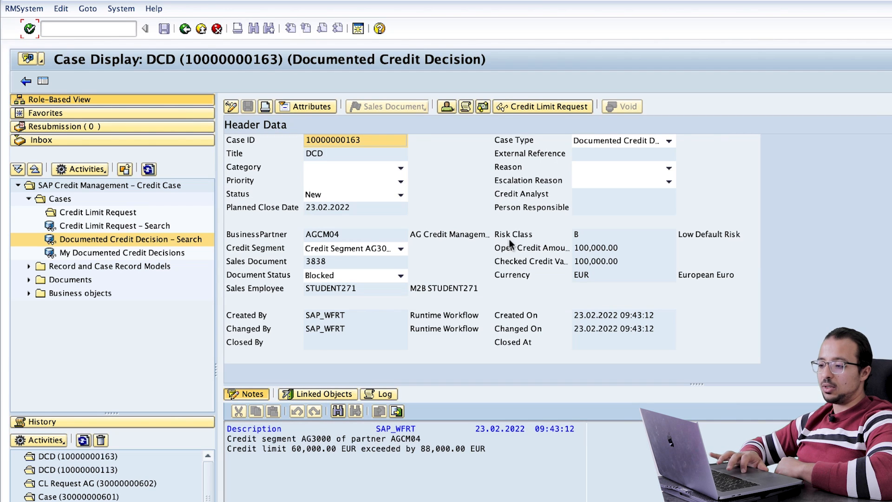
left_click(324, 394)
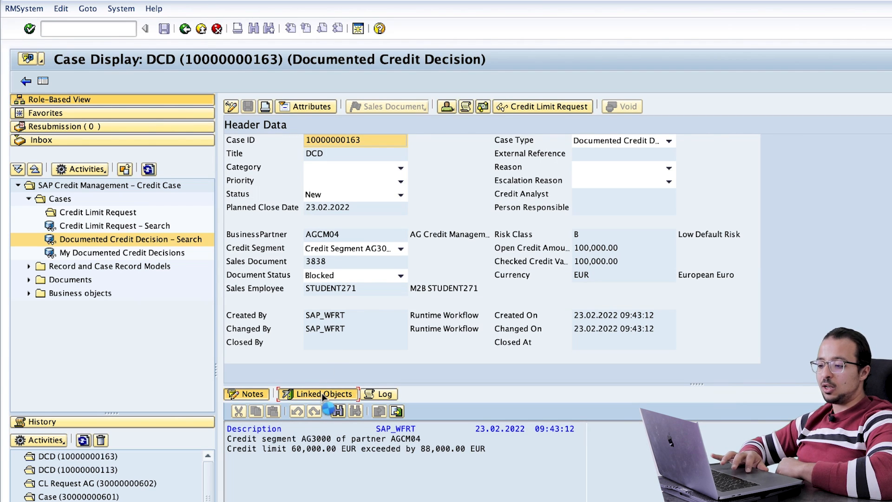
left_click(324, 394)
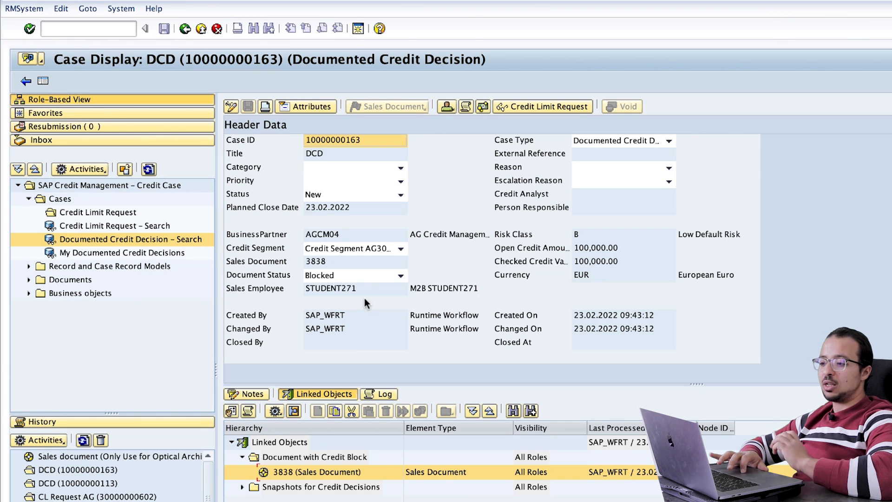
mouse_move(353, 164)
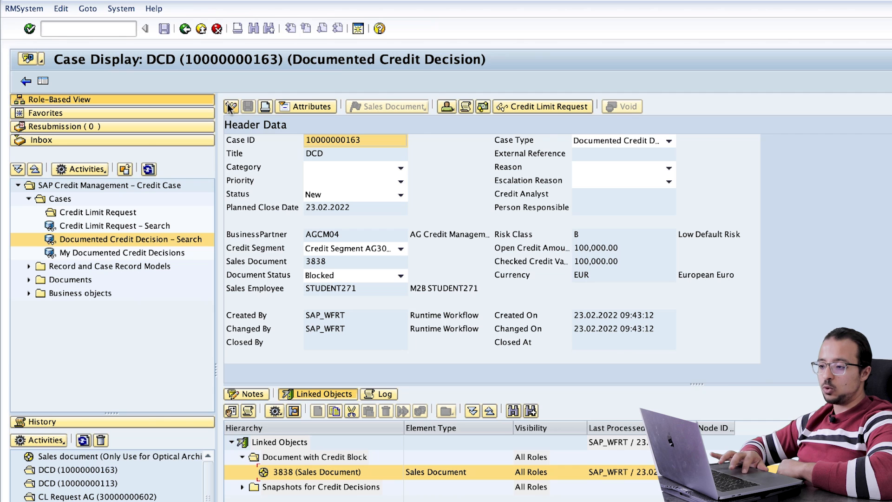
left_click(231, 106)
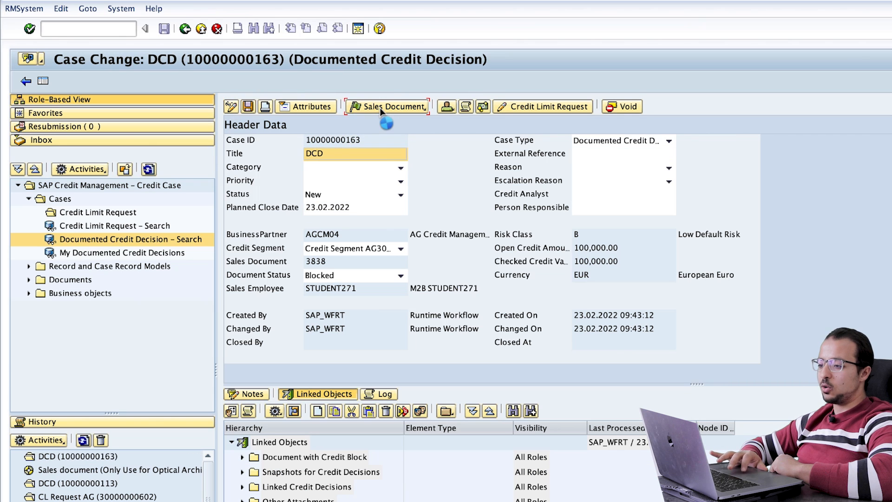
left_click(391, 106)
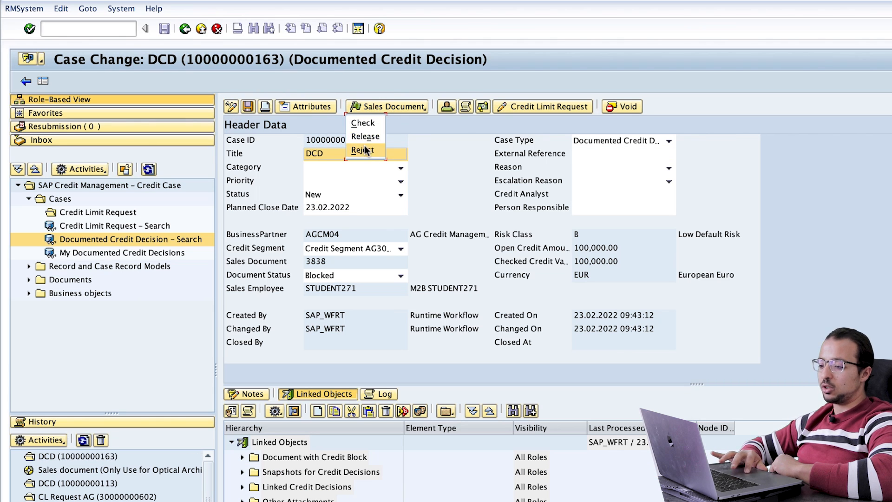
mouse_move(450, 152)
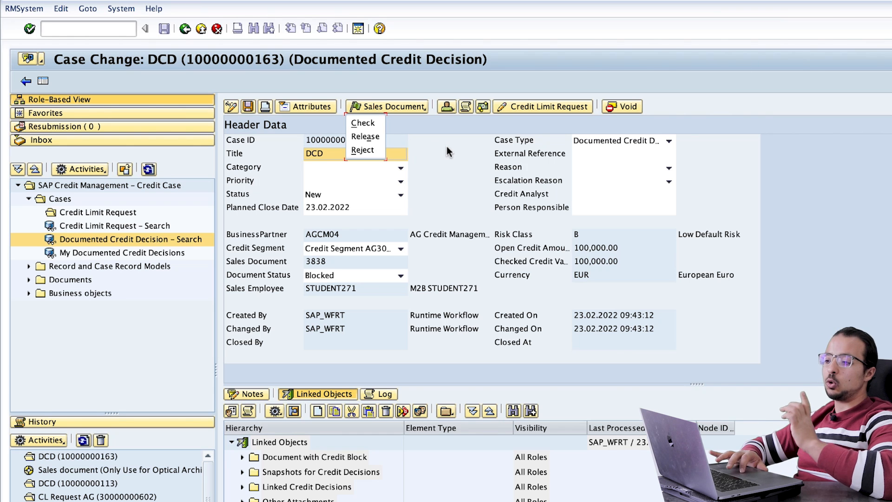
left_click(449, 140)
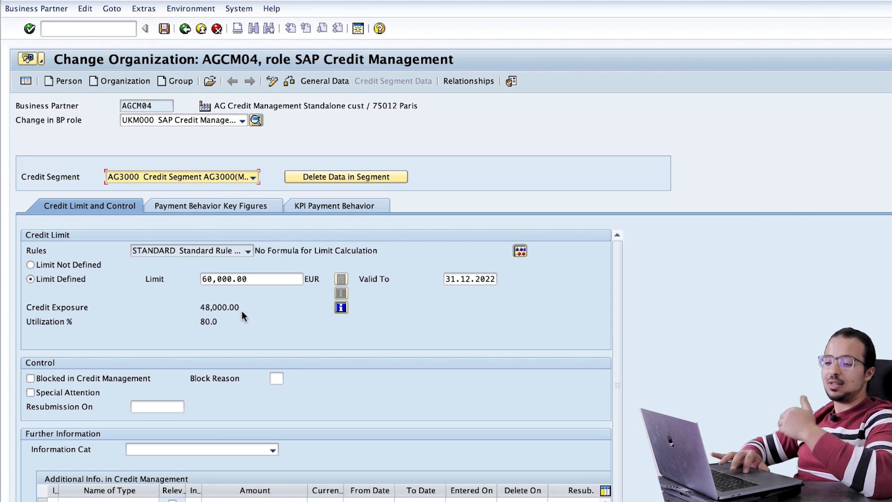
mouse_move(278, 325)
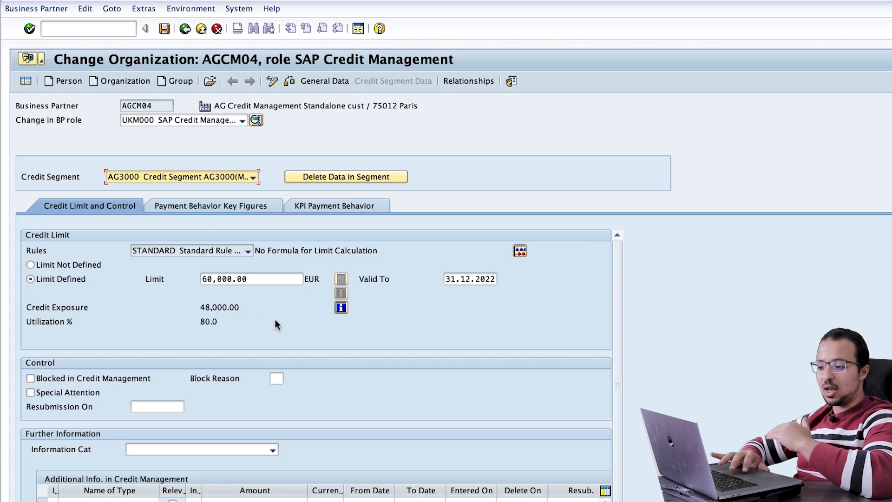
mouse_move(227, 308)
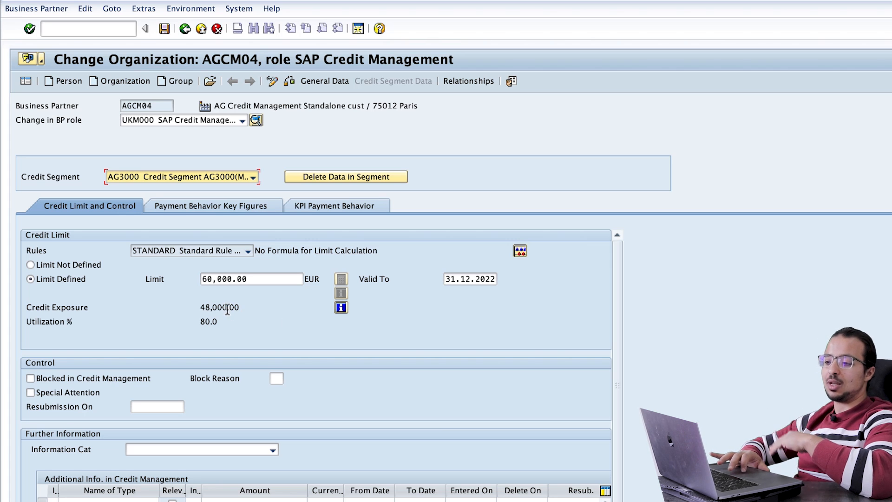
mouse_move(272, 318)
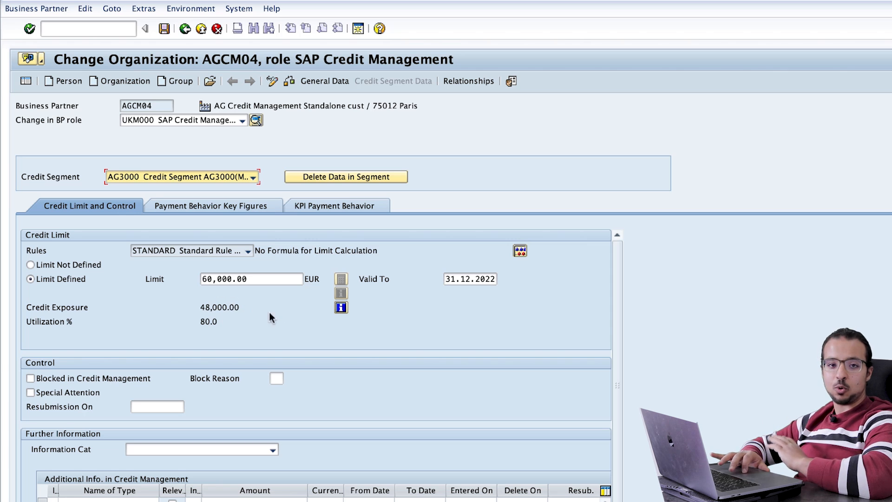
mouse_move(303, 320)
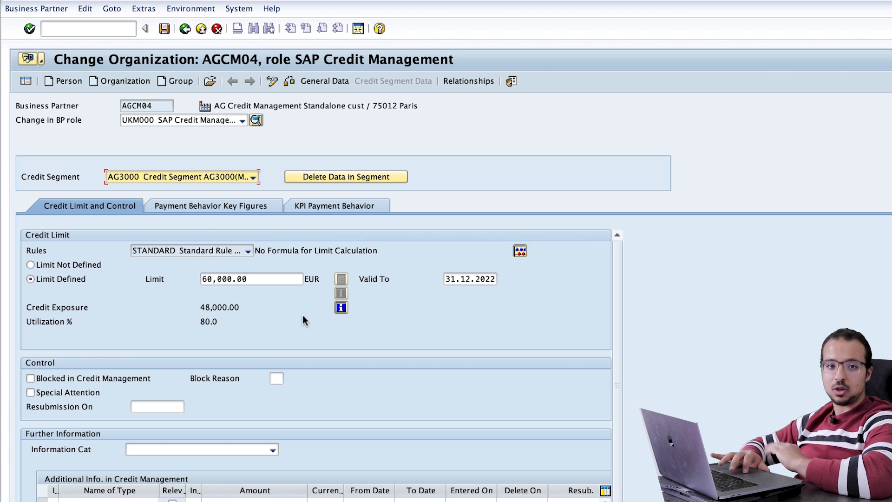
mouse_move(335, 313)
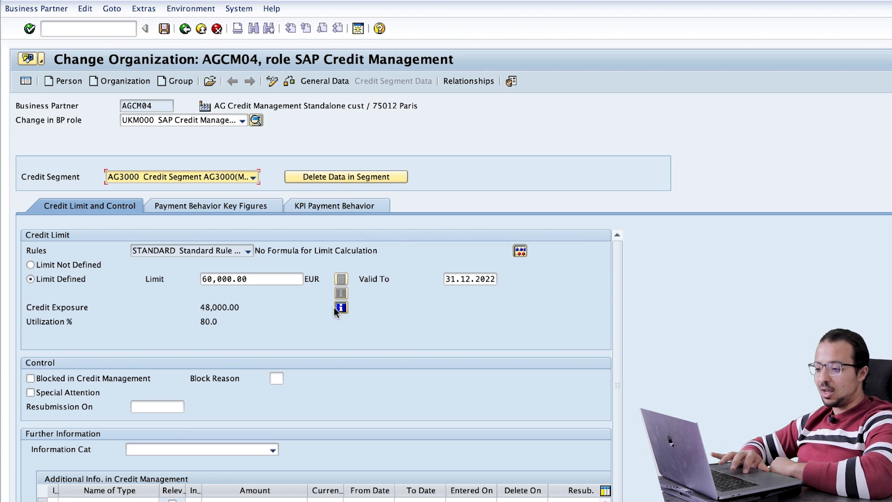
Step: View AGCM04's 48,000 exposure breakdown (5,500 open orders, 42,500 deliveries) and leave it
left_click(340, 308)
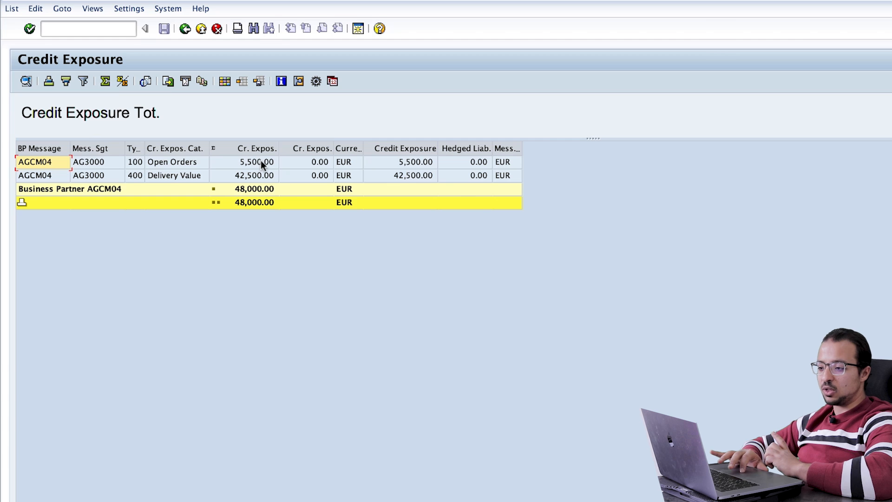
mouse_move(182, 180)
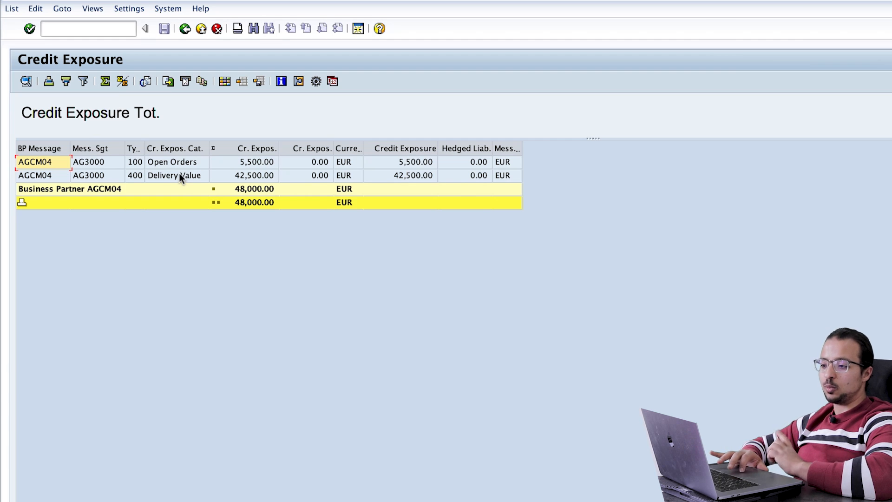
mouse_move(260, 179)
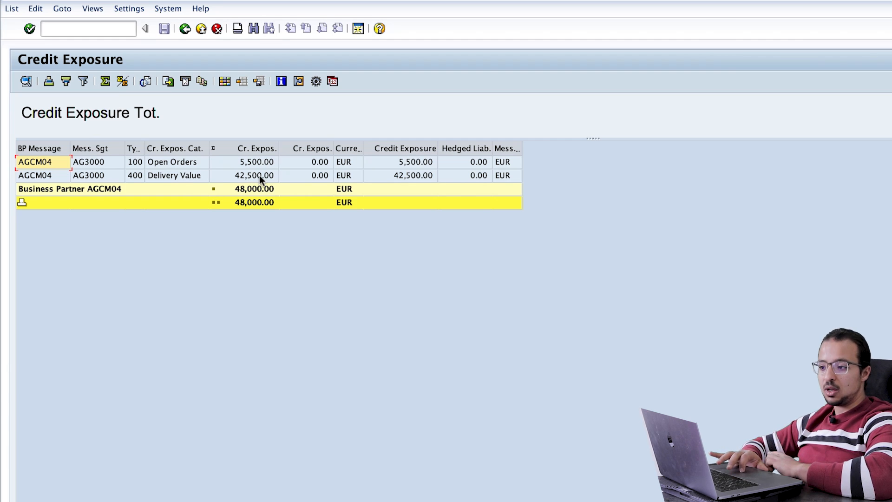
mouse_move(255, 166)
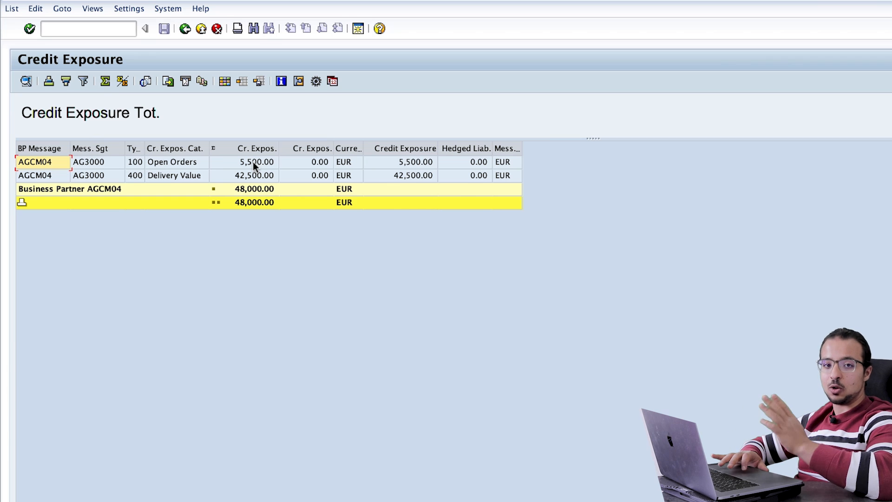
left_click(185, 29)
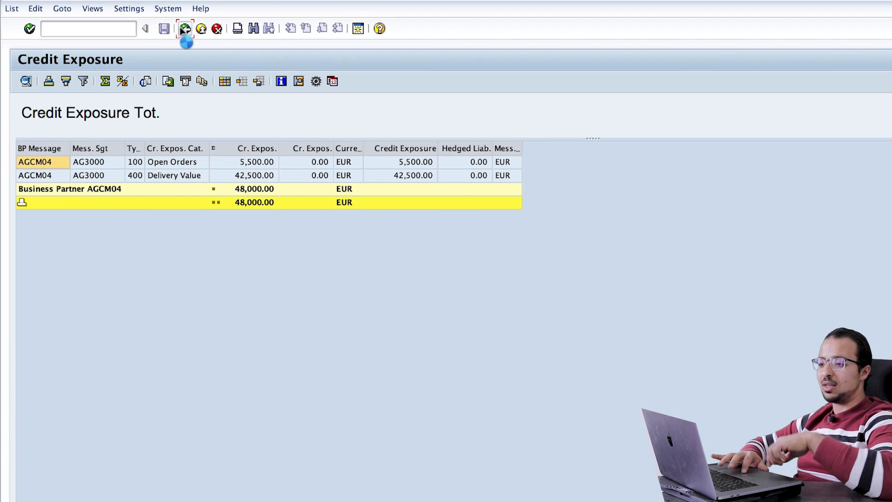
Step: Release blocked sales document 3838 from its credit case and return to AGCM04's credit details
left_click(184, 29)
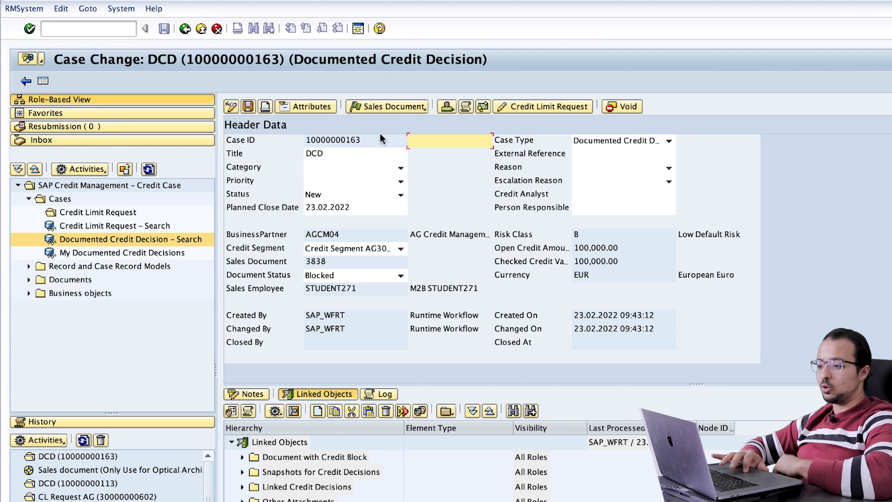
left_click(393, 106)
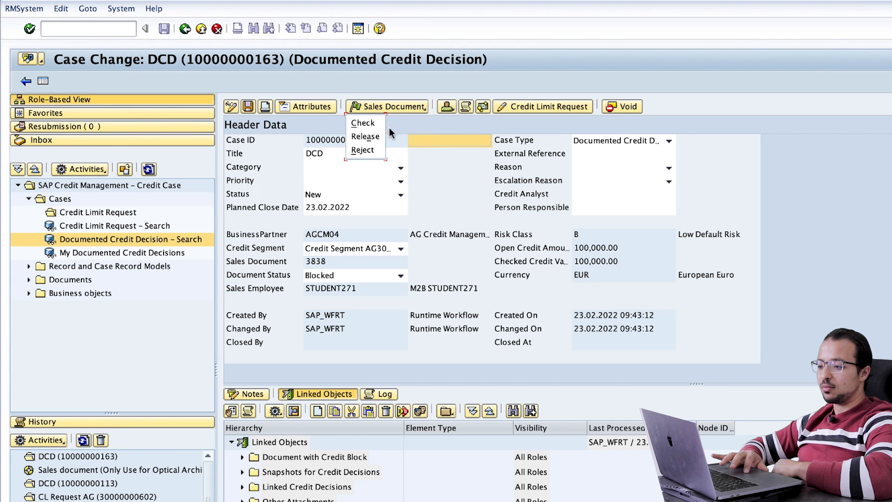
left_click(364, 135)
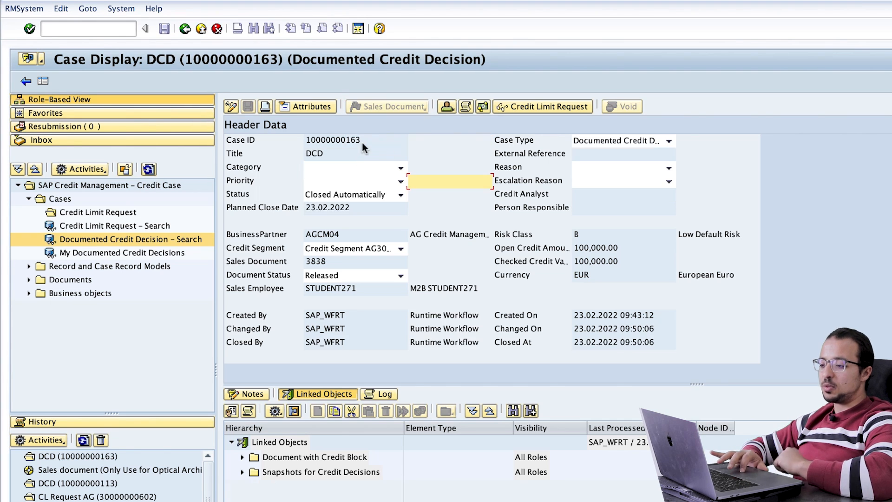
left_click(402, 166)
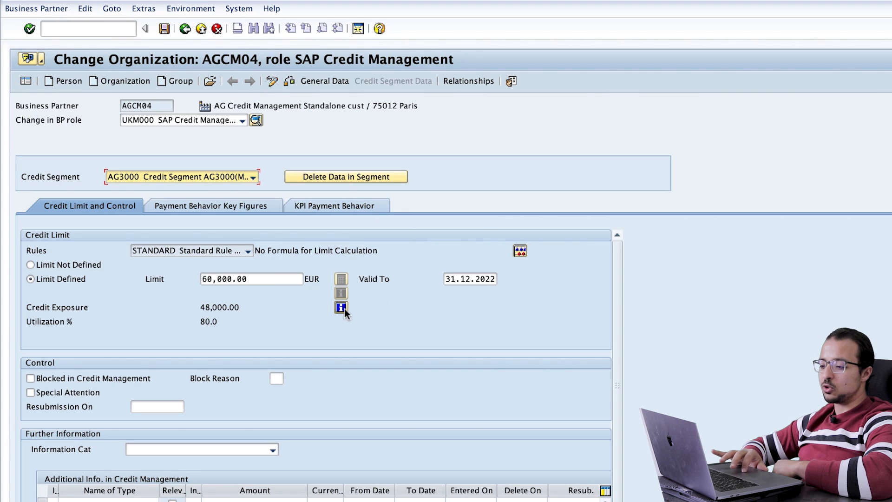
Step: Show the updated 148,000 exposure breakdown and list the commitments behind the 105,500 open orders
left_click(341, 307)
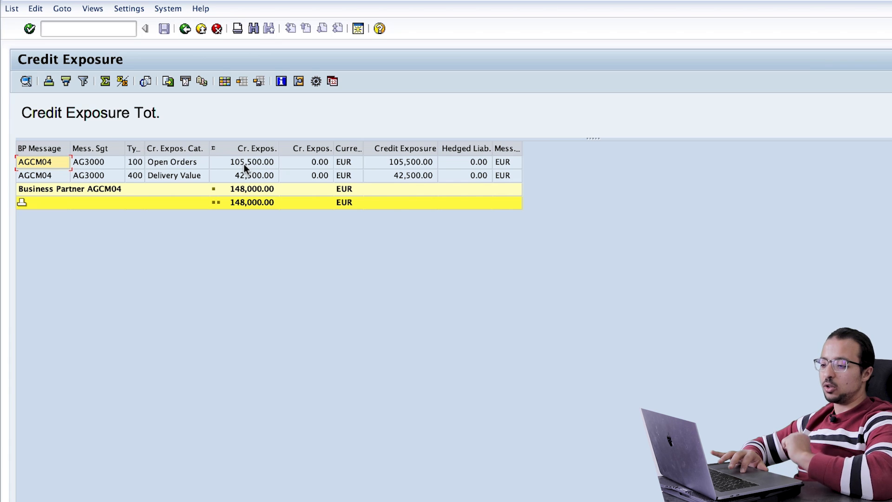
left_click(252, 162)
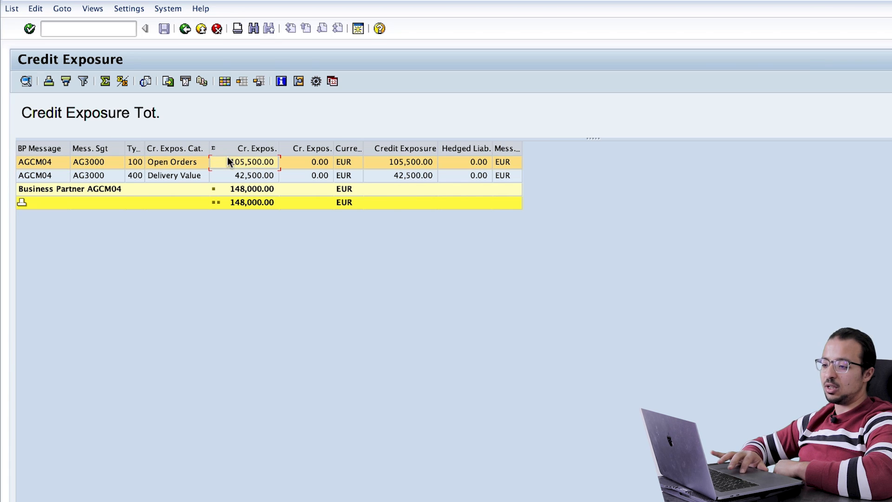
double_click(250, 162)
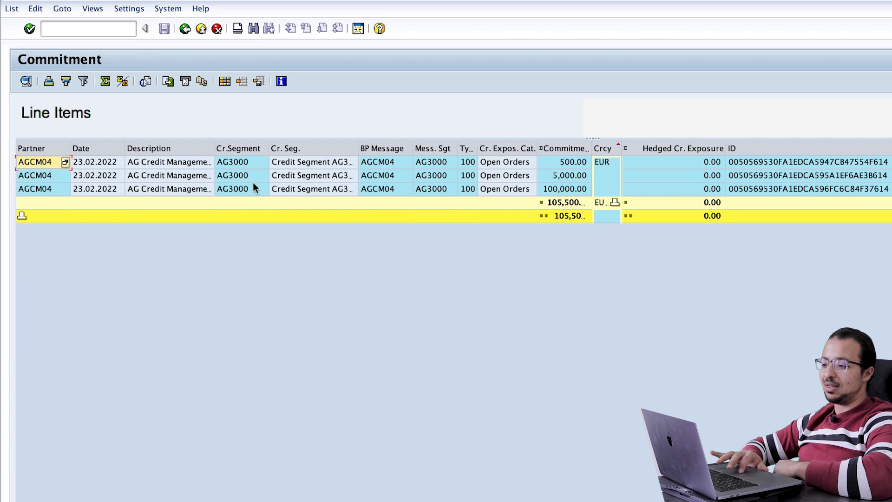
mouse_move(200, 168)
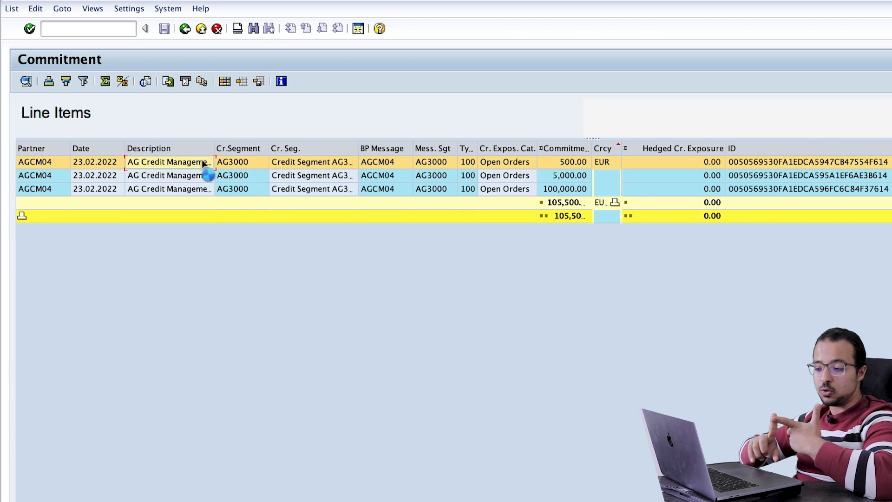
right_click(171, 171)
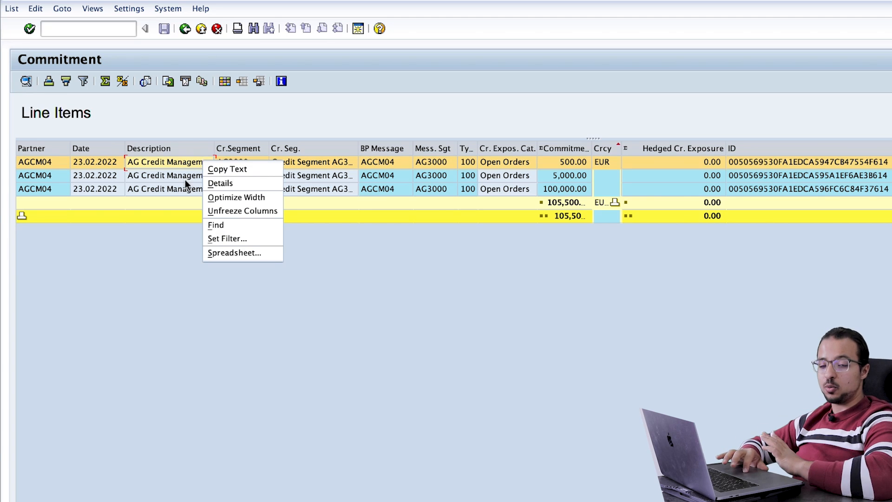
left_click(236, 197)
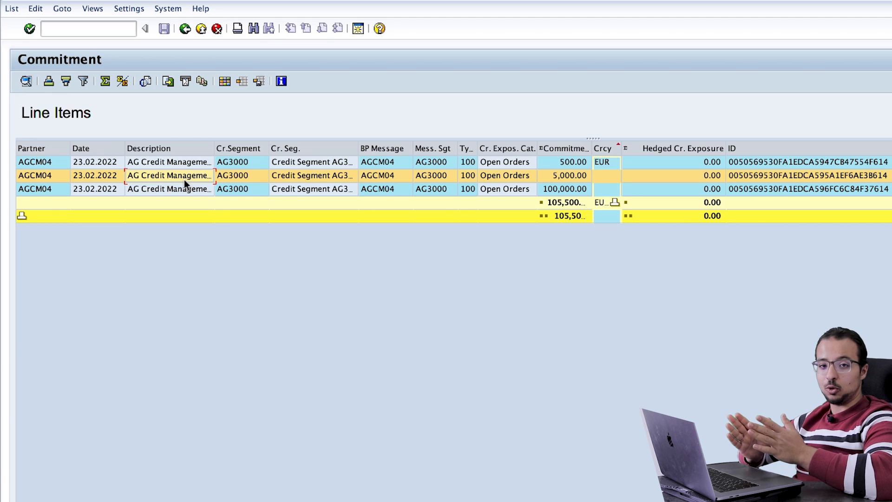